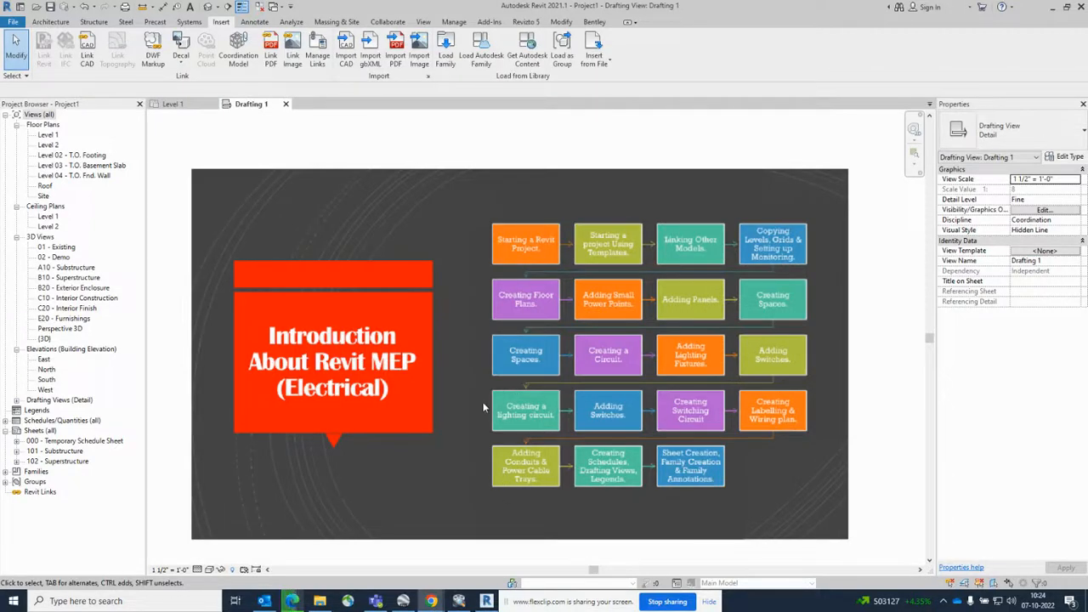
{"action": "mouse_move", "coordinate": [394, 381]}
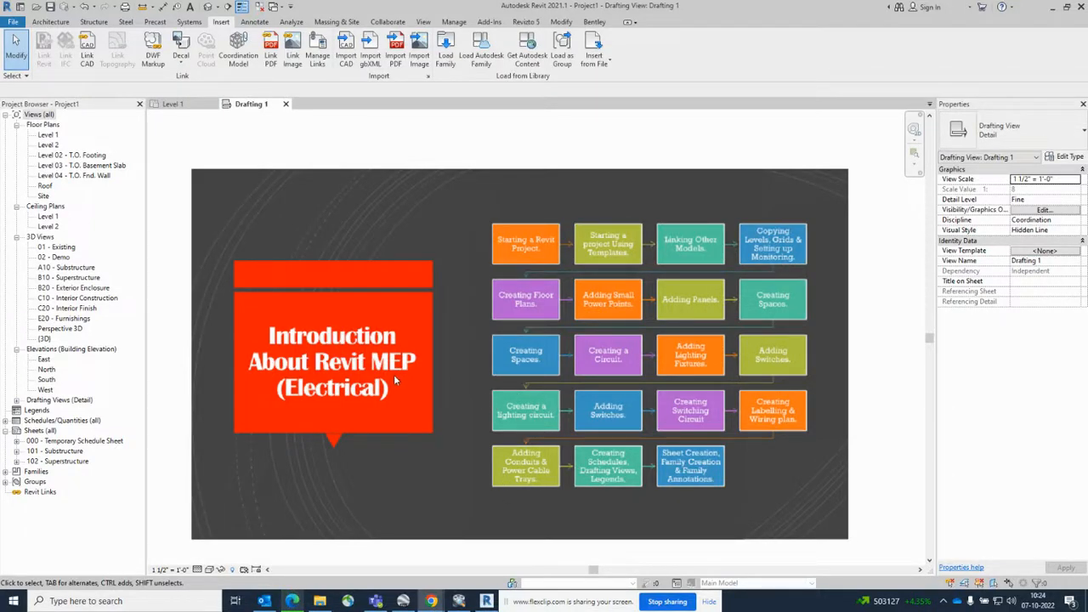
{"action": "mouse_move", "coordinate": [429, 401]}
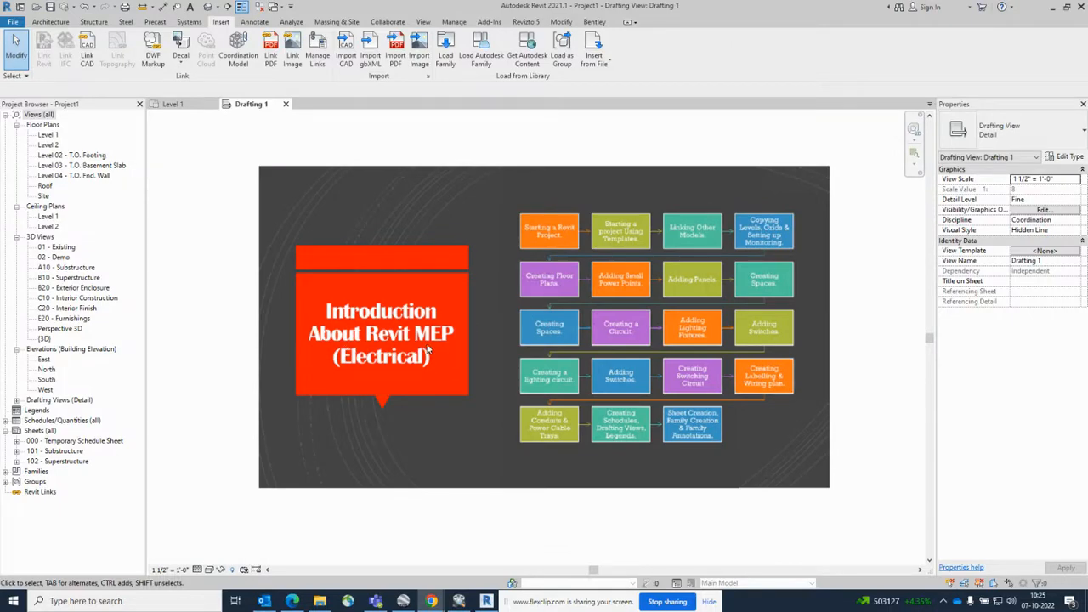
{"action": "mouse_move", "coordinate": [434, 349]}
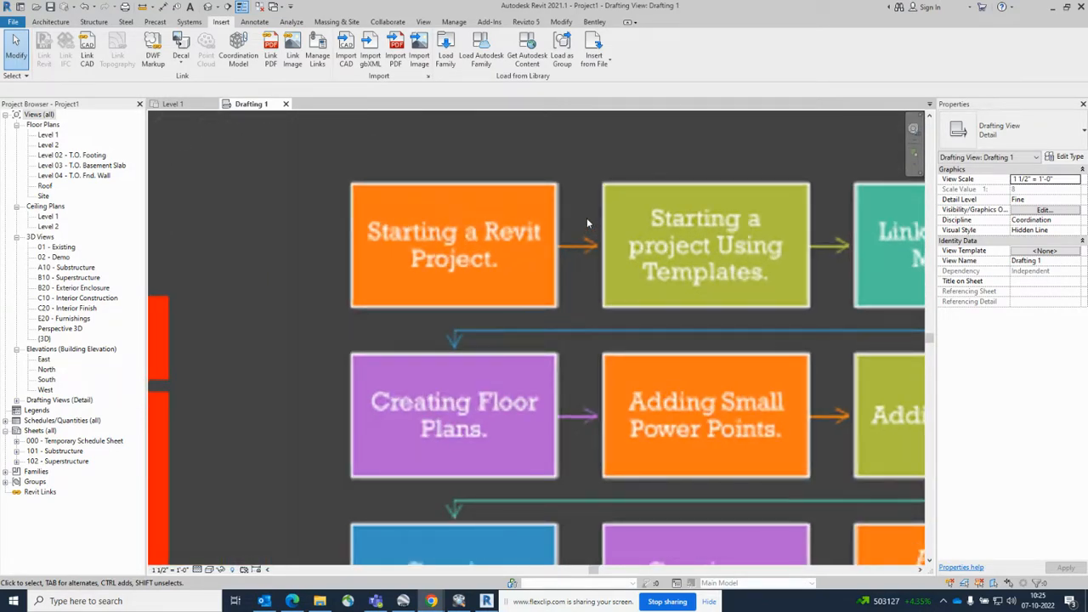
{"action": "mouse_move", "coordinate": [403, 304]}
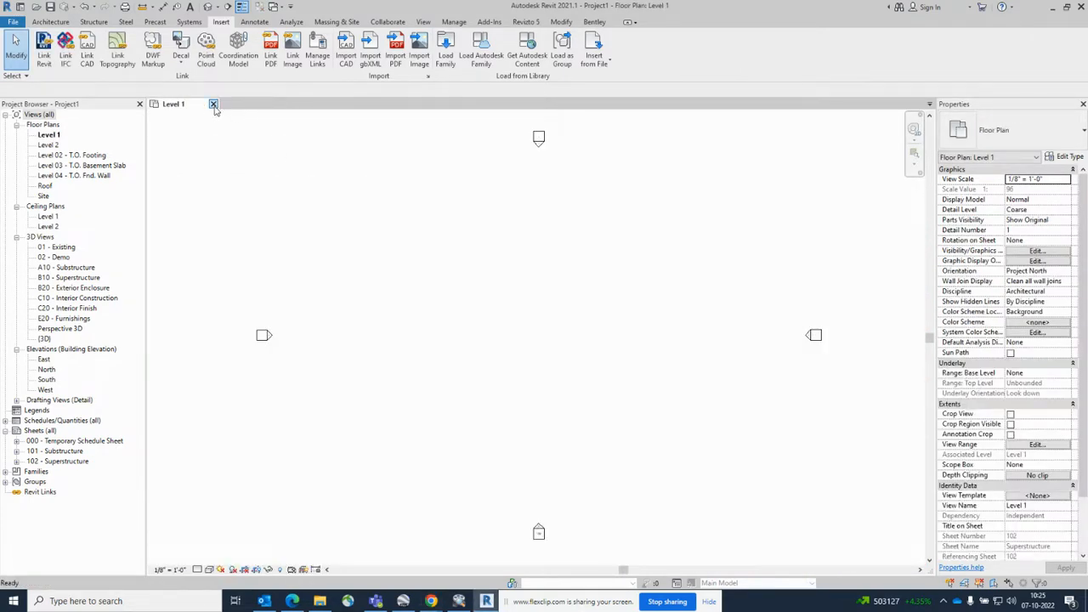
Close the open project and return to the Recent Files home page
{"action": "left_click", "coordinate": [215, 104]}
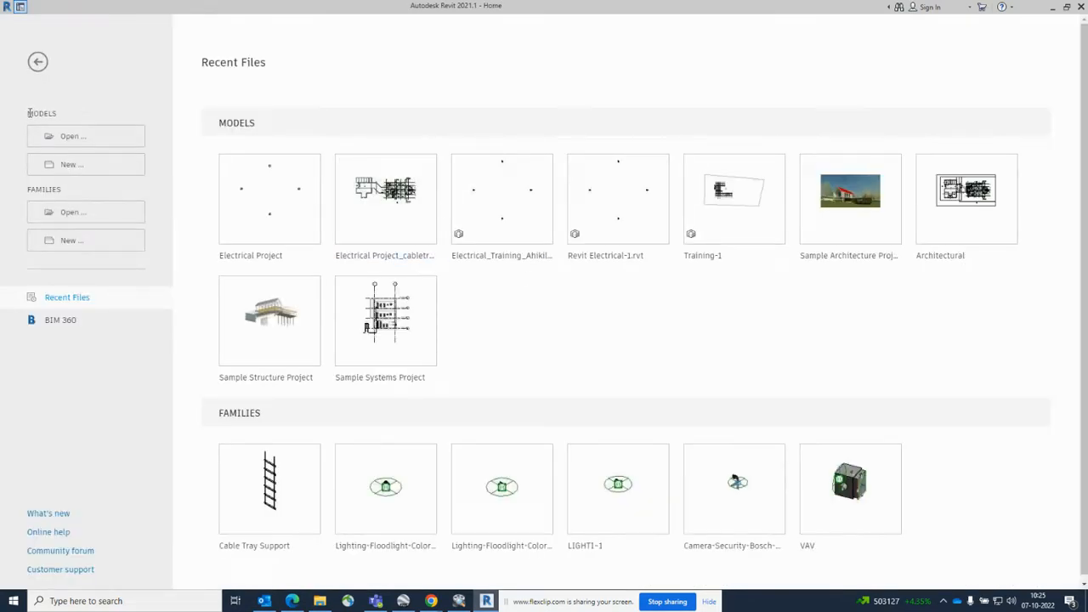
{"action": "mouse_move", "coordinate": [19, 9]}
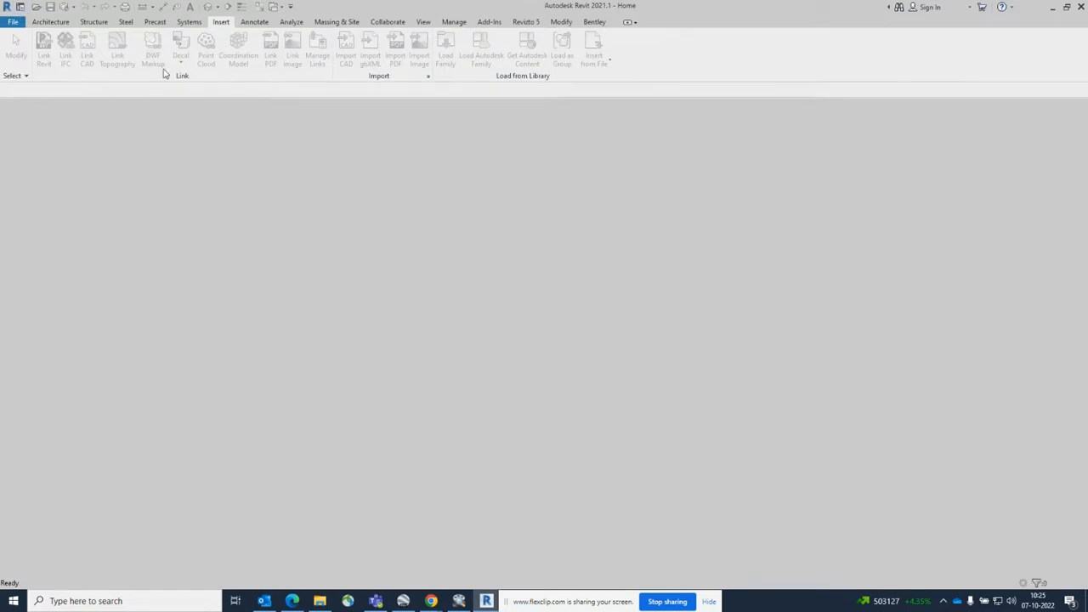
{"action": "mouse_move", "coordinate": [765, 95]}
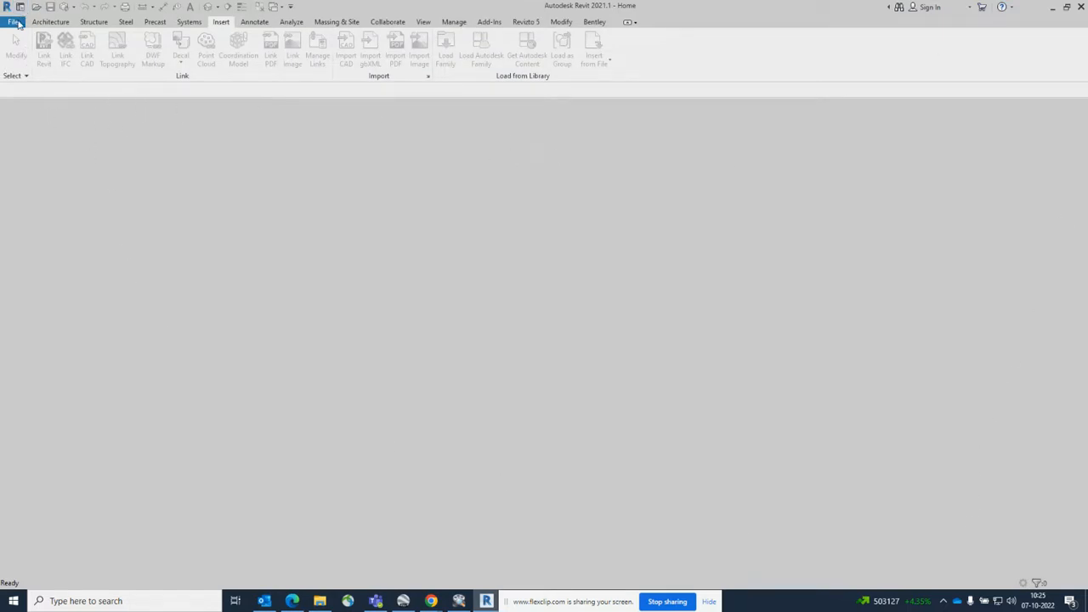
{"action": "left_click", "coordinate": [14, 21]}
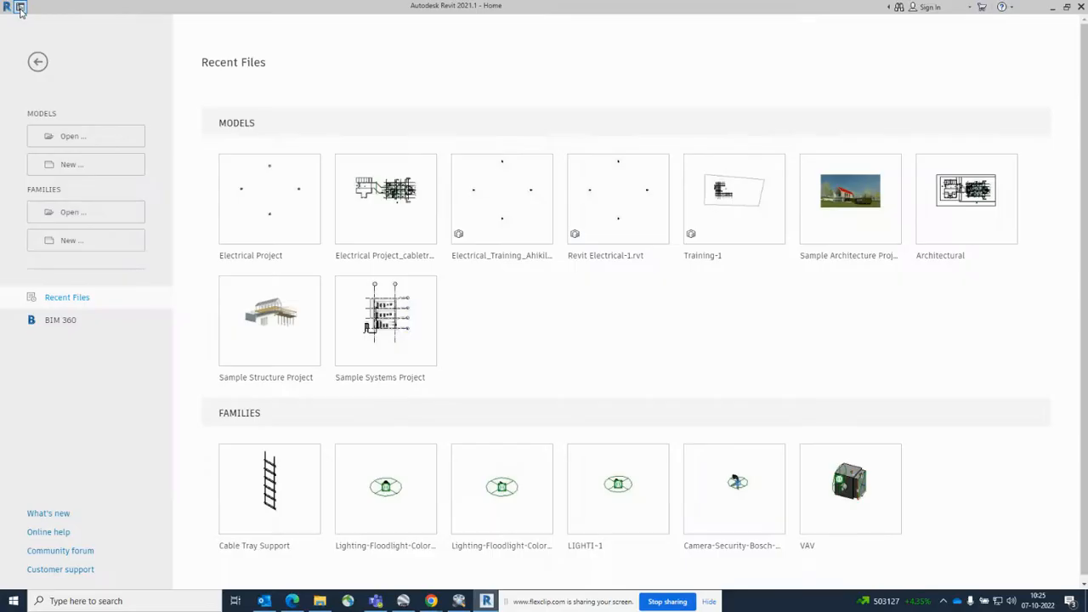
{"action": "mouse_move", "coordinate": [28, 122]}
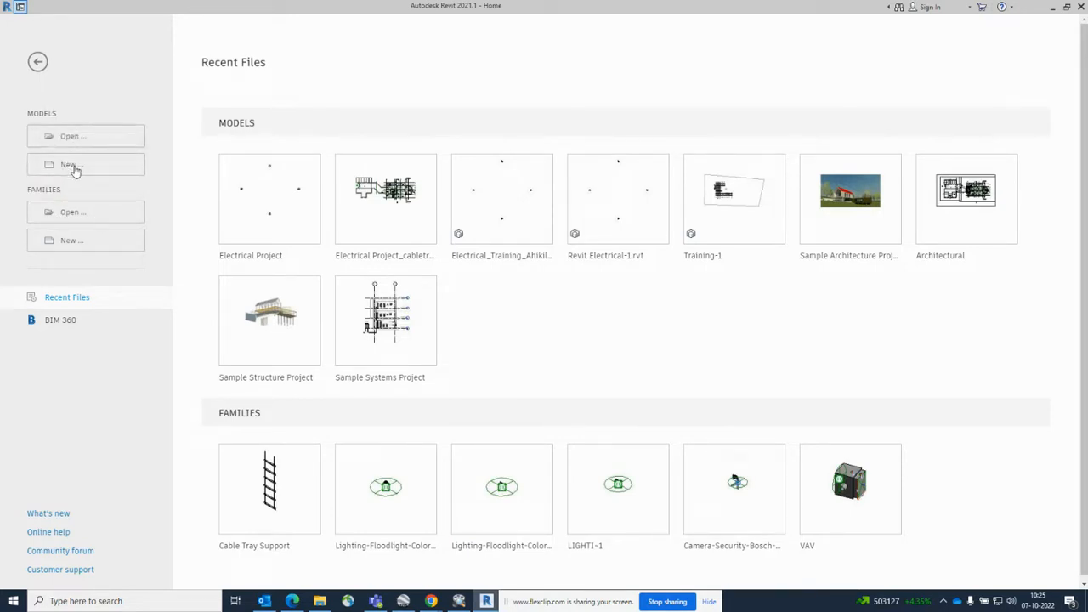
{"action": "mouse_move", "coordinate": [71, 165]}
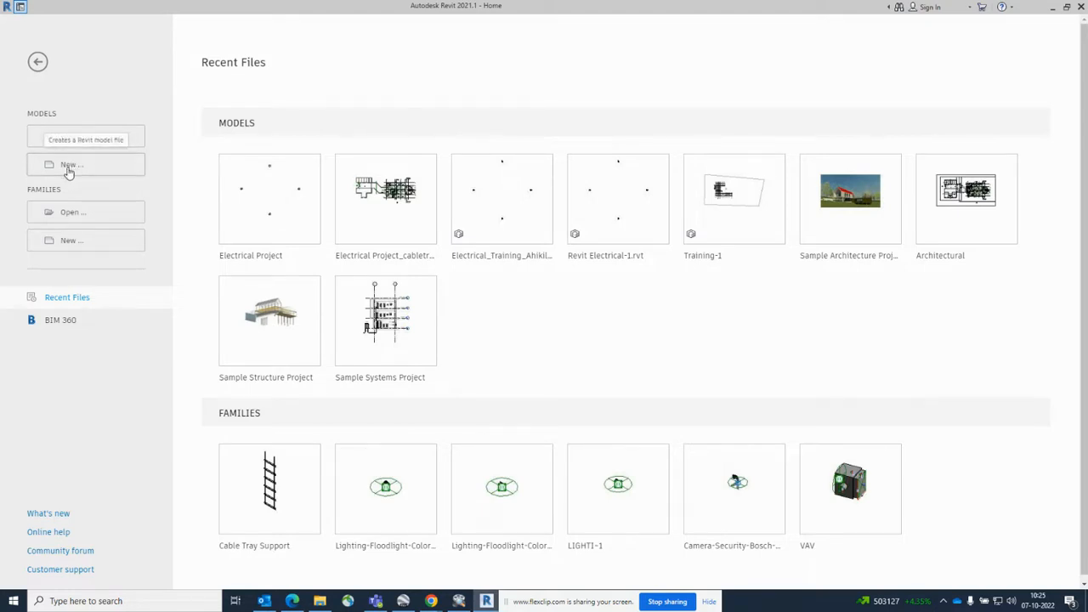
Start a new project model and expand the template file list in the New Project dialog
{"action": "left_click", "coordinate": [72, 163]}
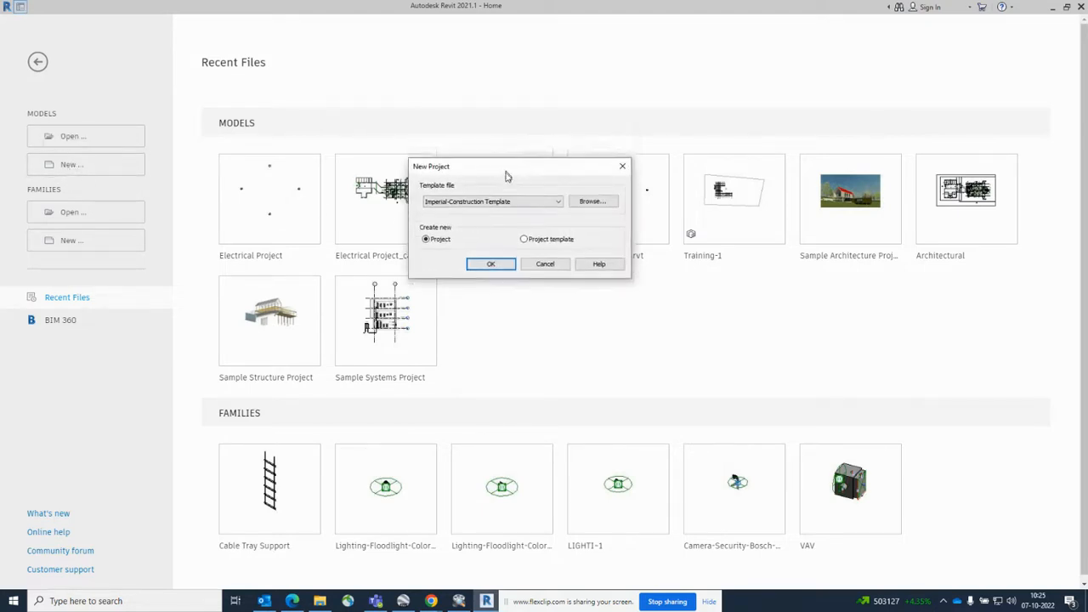
{"action": "left_click_drag", "start_coordinate": [507, 175], "coordinate": [510, 210]}
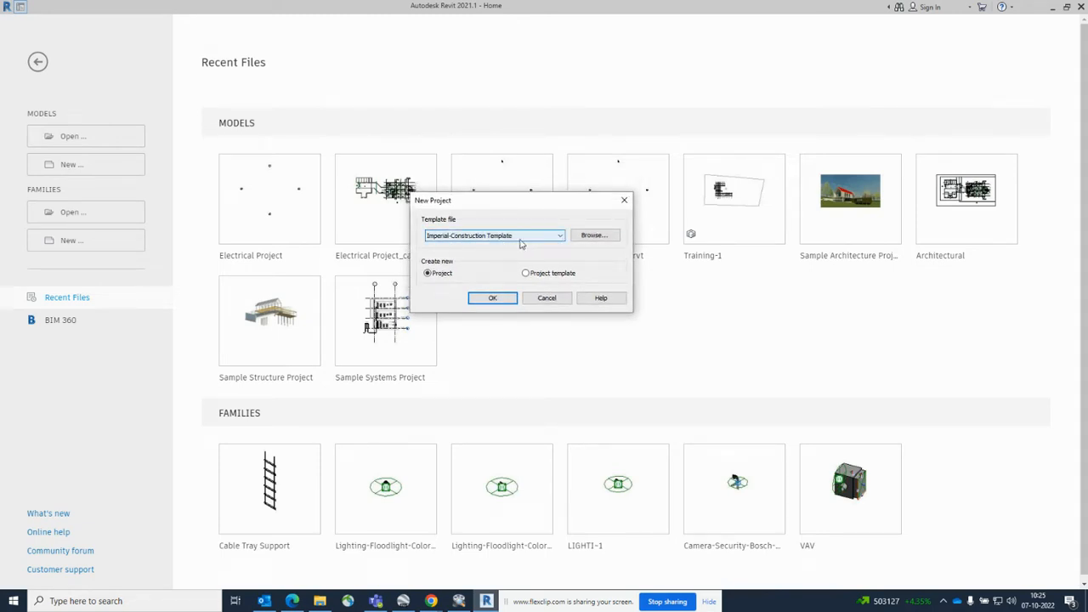
{"action": "left_click", "coordinate": [560, 235]}
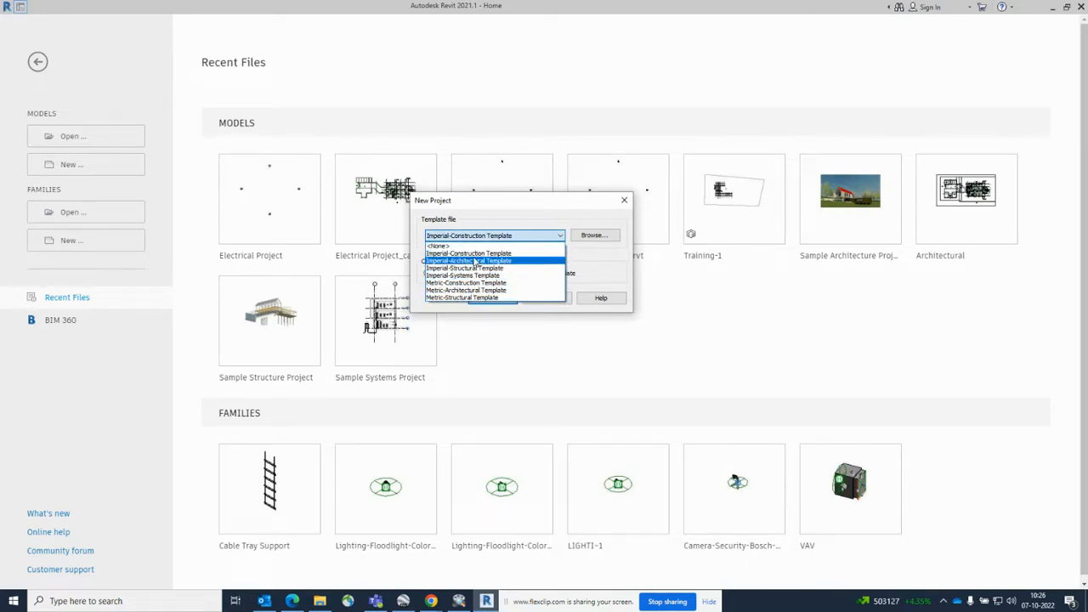
{"action": "mouse_move", "coordinate": [466, 269]}
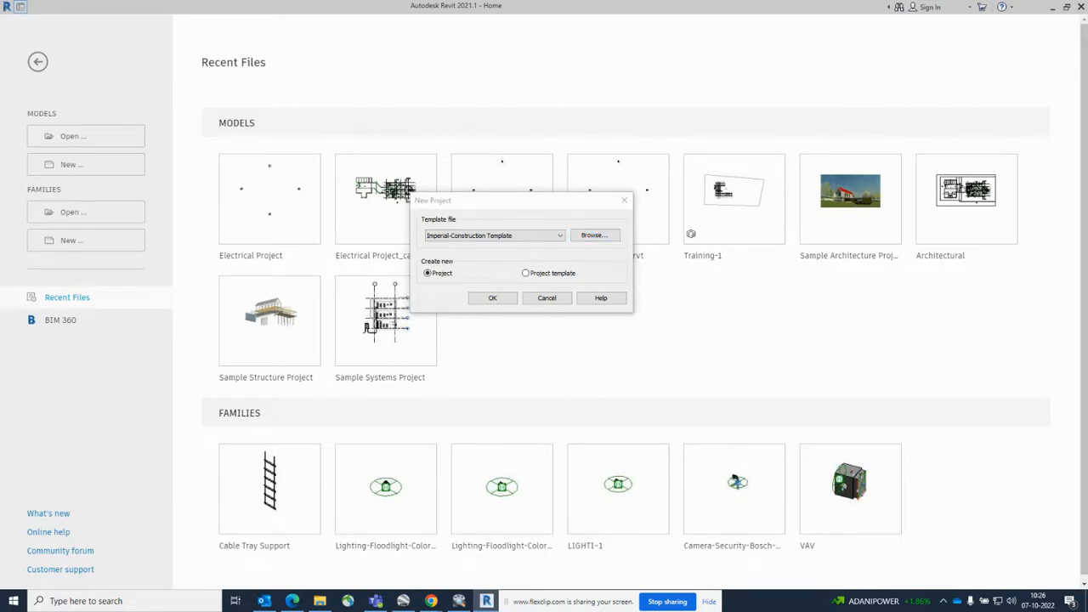
Browse to the English templates folder and choose Electrical-Default_Metric.rte as the template
{"action": "left_click", "coordinate": [594, 234]}
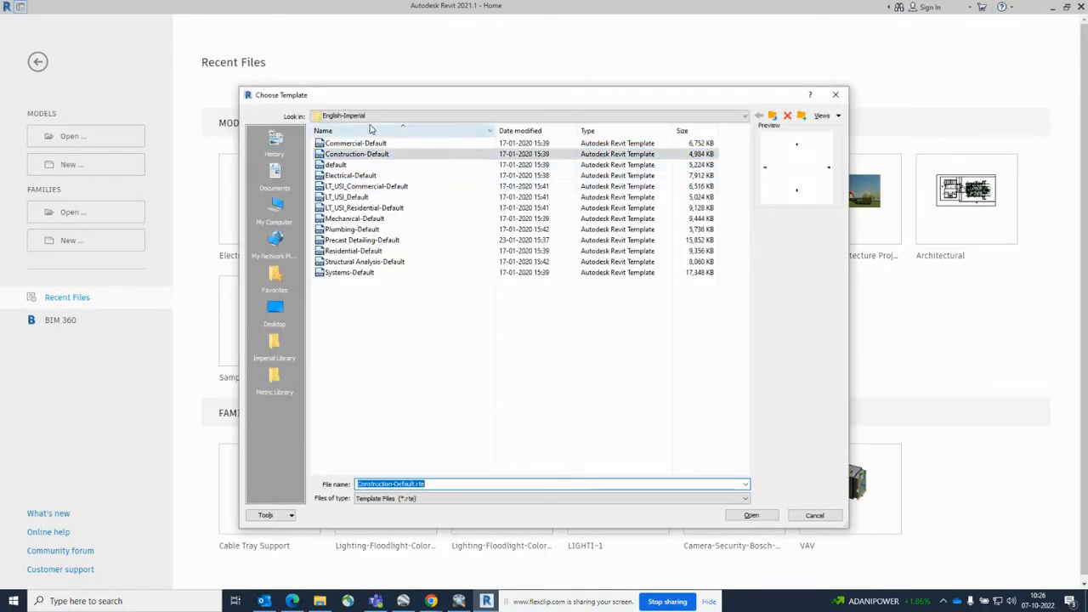
{"action": "left_click", "coordinate": [354, 251]}
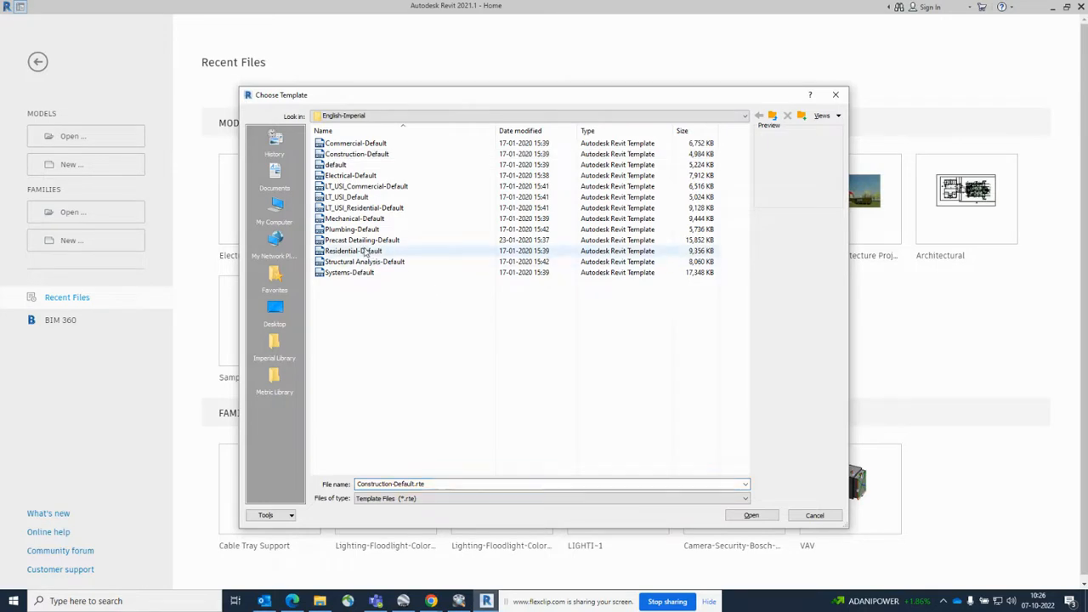
{"action": "left_click", "coordinate": [337, 163]}
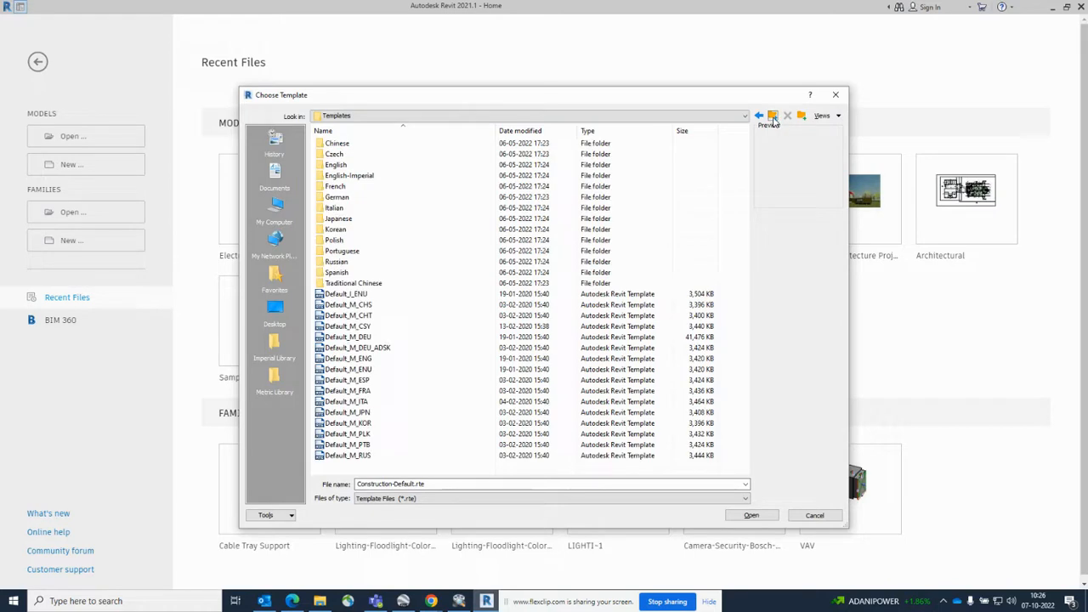
{"action": "double_click", "coordinate": [337, 163]}
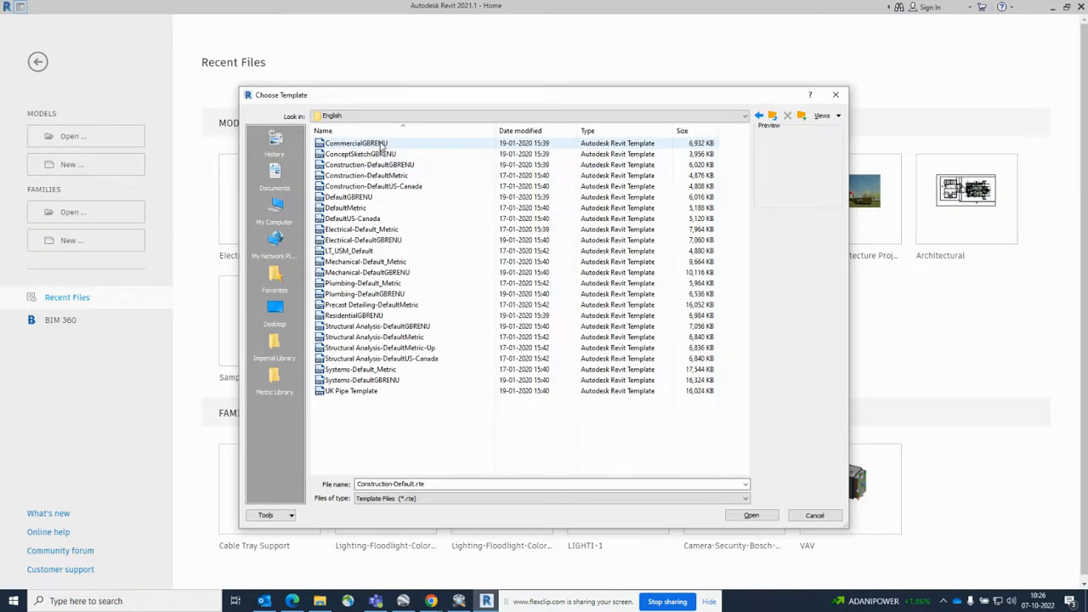
{"action": "left_click", "coordinate": [382, 153]}
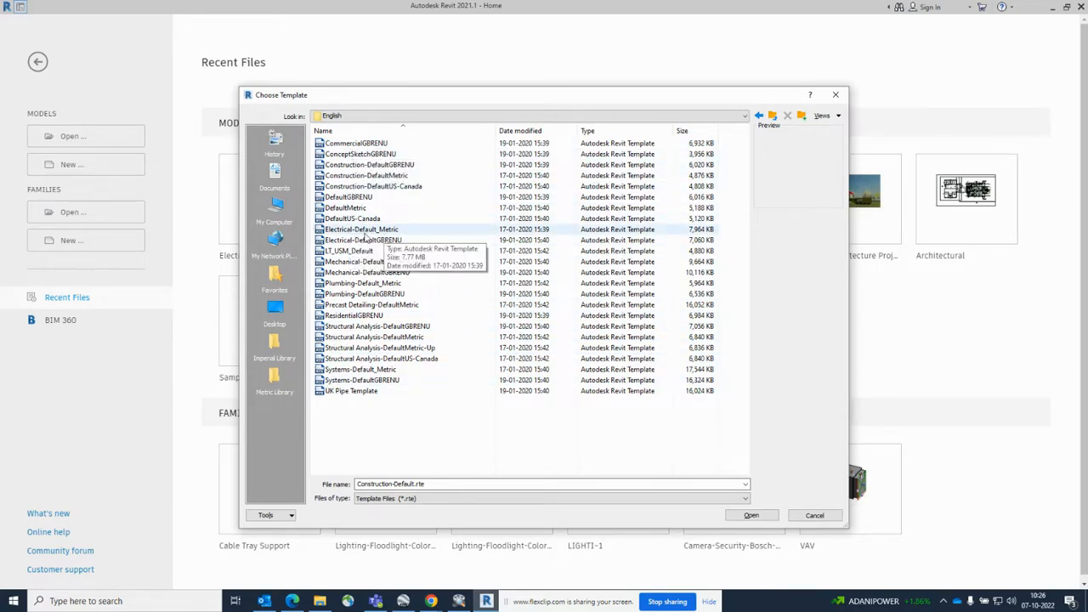
{"action": "mouse_move", "coordinate": [348, 238]}
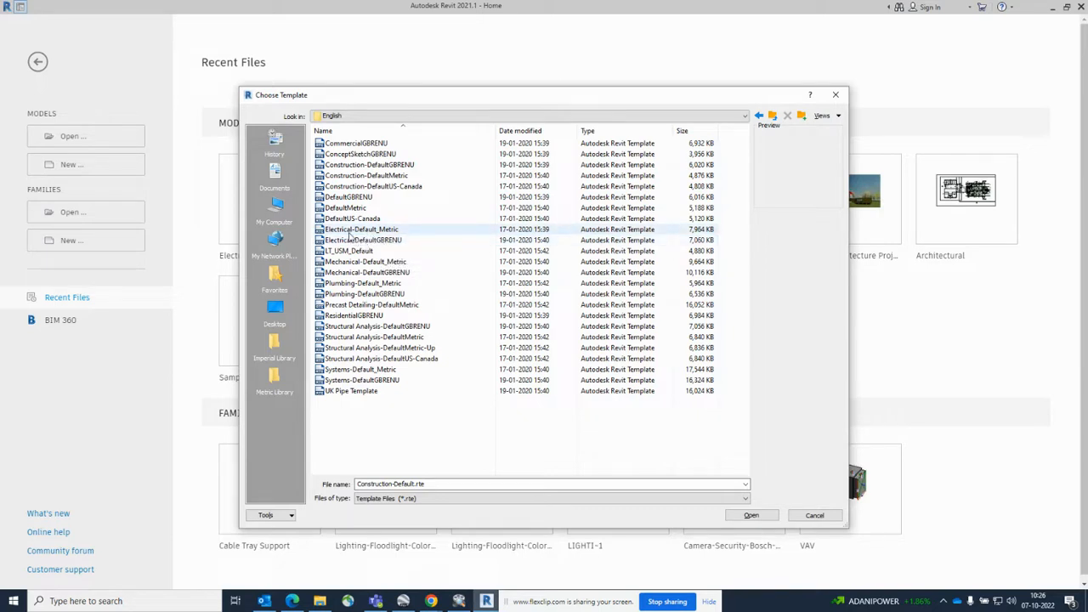
{"action": "left_click", "coordinate": [361, 227]}
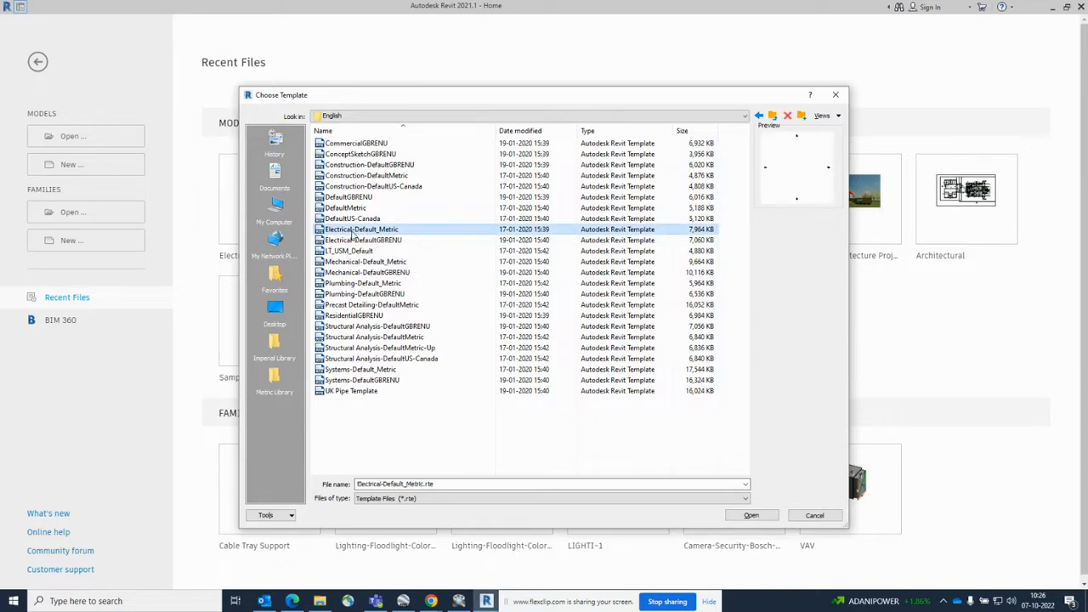
{"action": "mouse_move", "coordinate": [361, 228]}
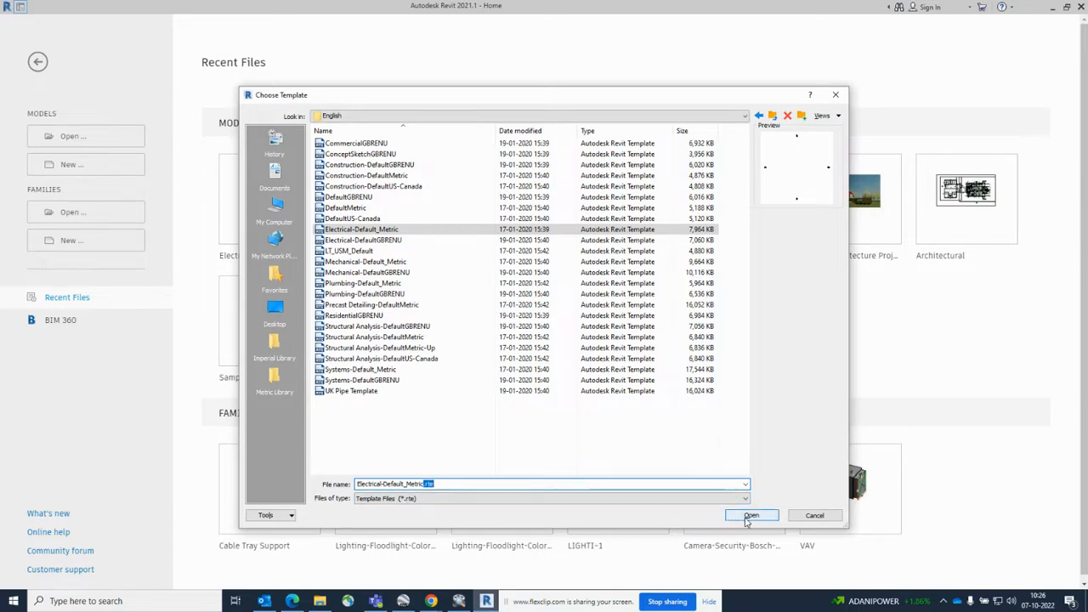
{"action": "left_click", "coordinate": [752, 515]}
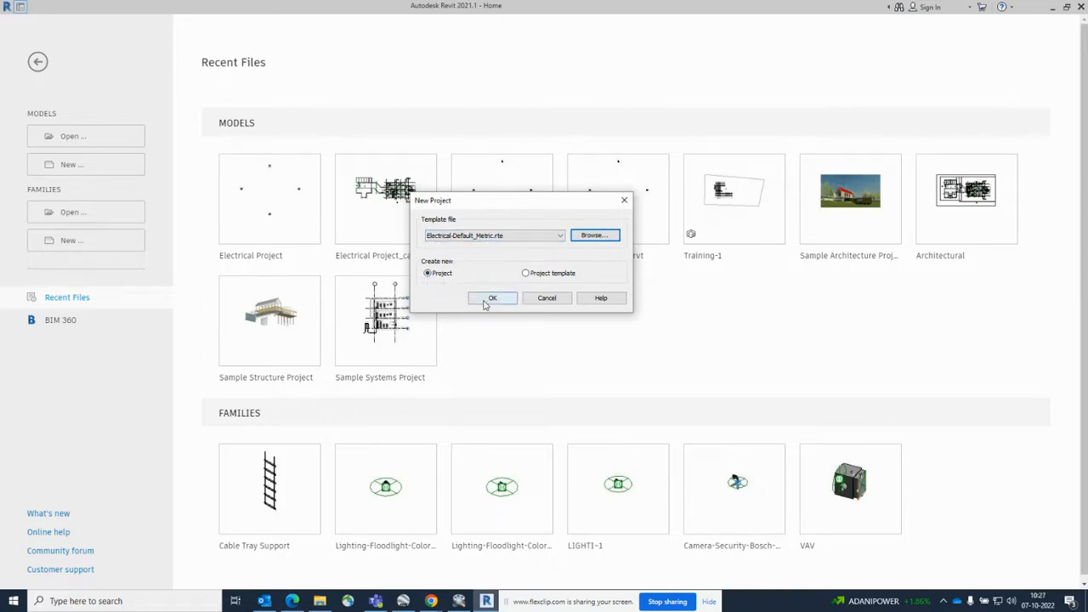
Create the project from the electrical template, opening the 1 - Lighting floor plan
{"action": "left_click", "coordinate": [493, 298]}
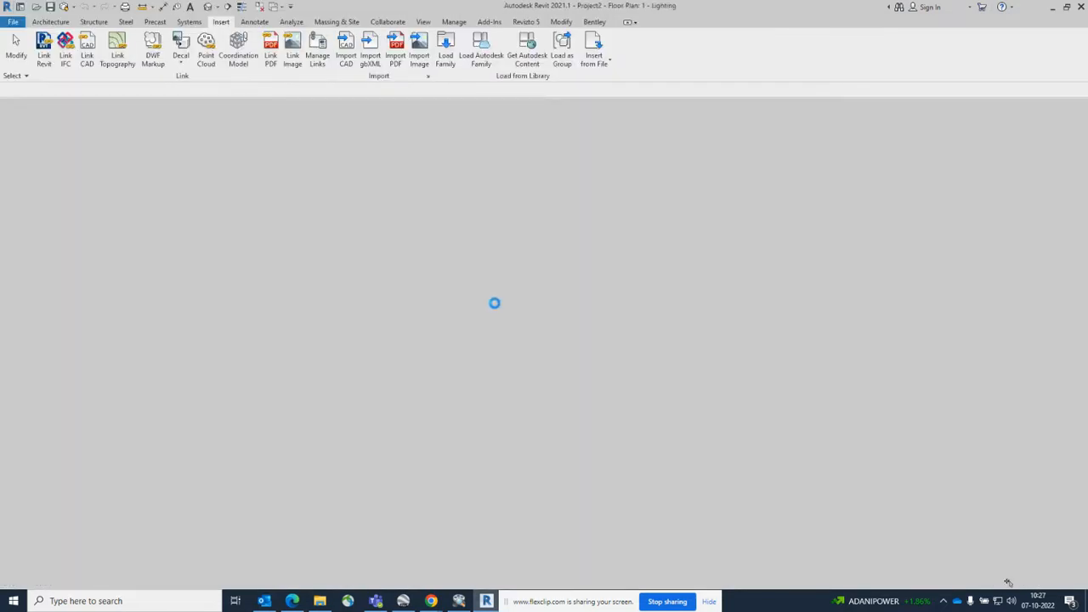
{"action": "left_click", "coordinate": [51, 20]}
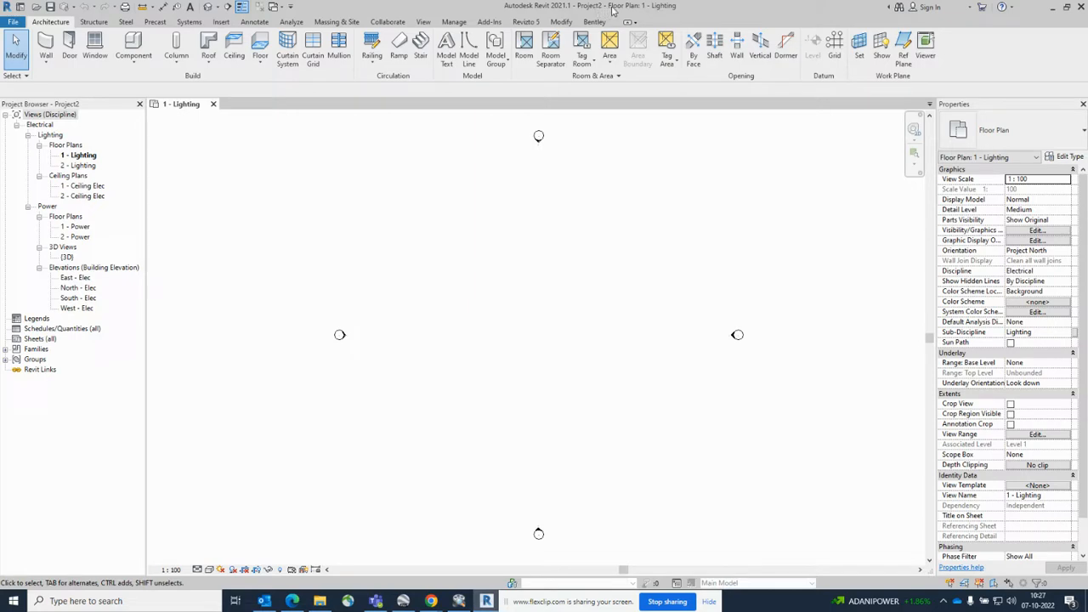
{"action": "mouse_move", "coordinate": [650, 15]}
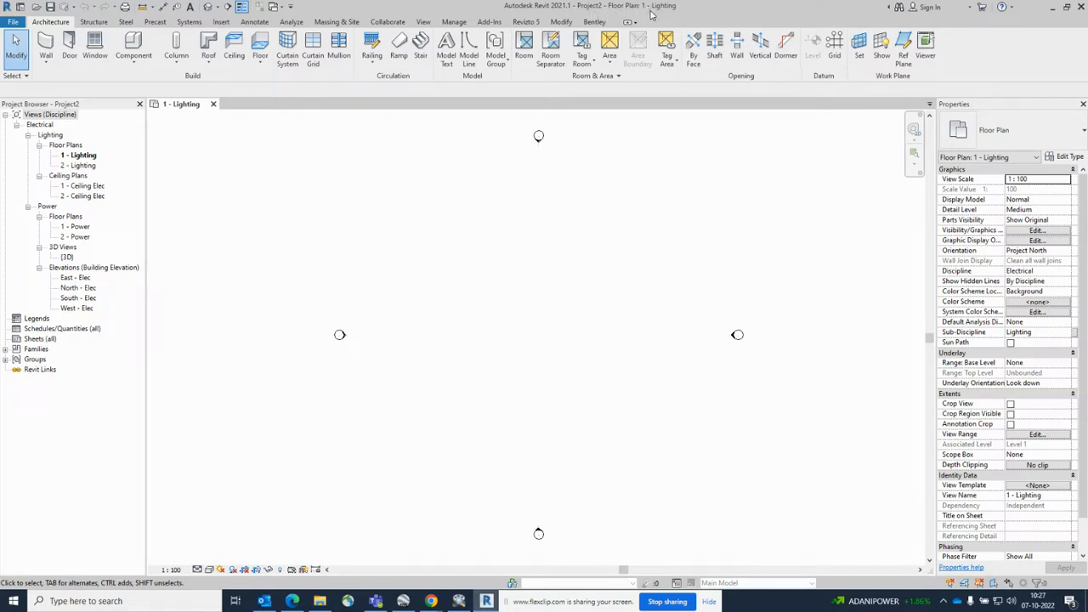
{"action": "mouse_move", "coordinate": [256, 142]}
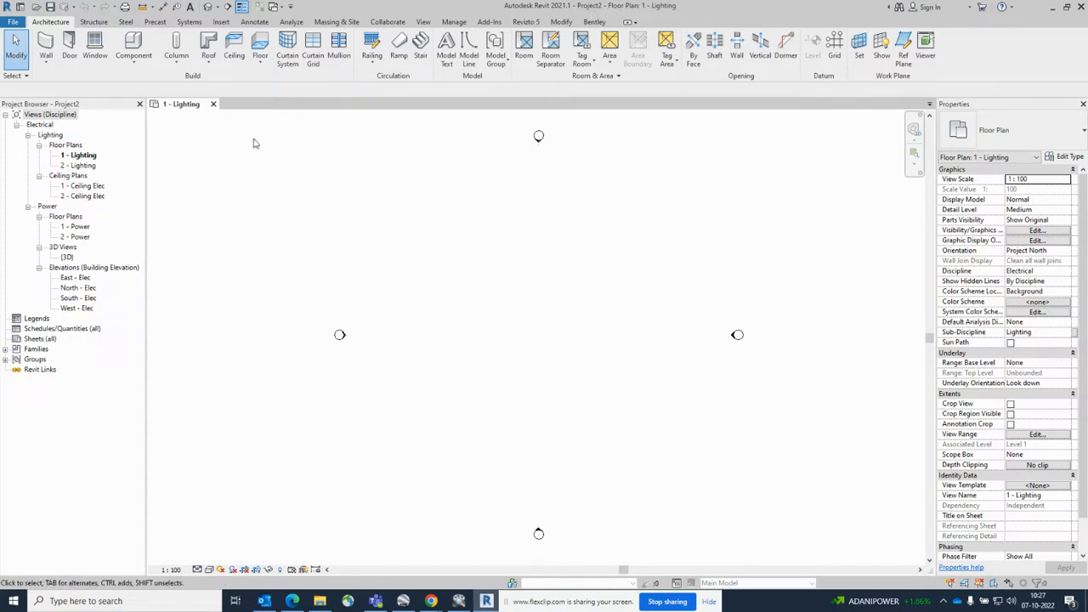
{"action": "mouse_move", "coordinate": [425, 558]}
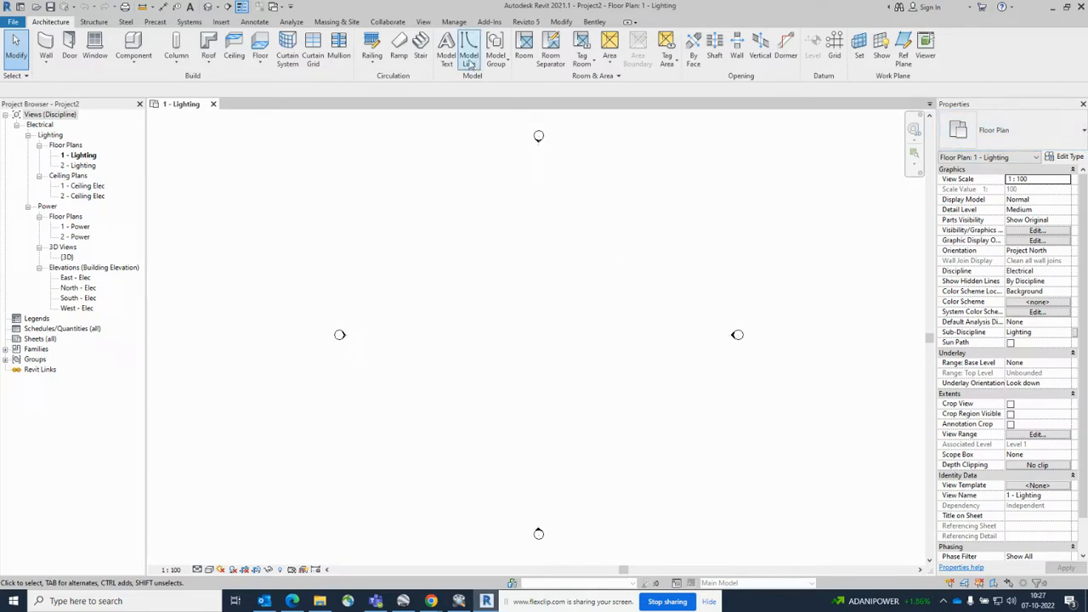
Turn the Properties palette back on from the User Interface panel list
{"action": "left_click", "coordinate": [422, 21]}
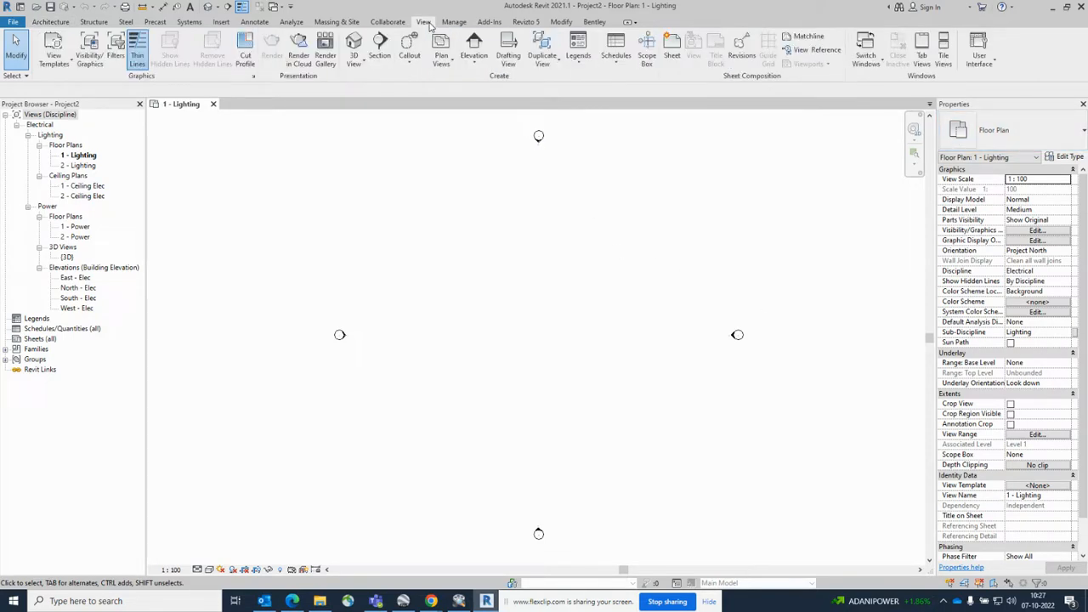
{"action": "left_click", "coordinate": [979, 48]}
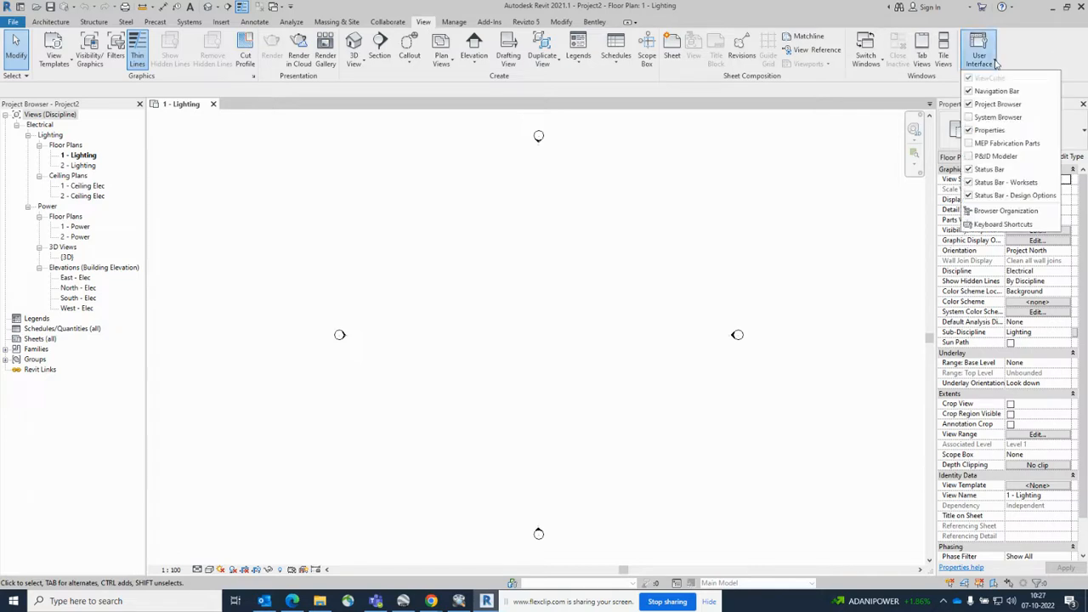
{"action": "mouse_move", "coordinate": [990, 129]}
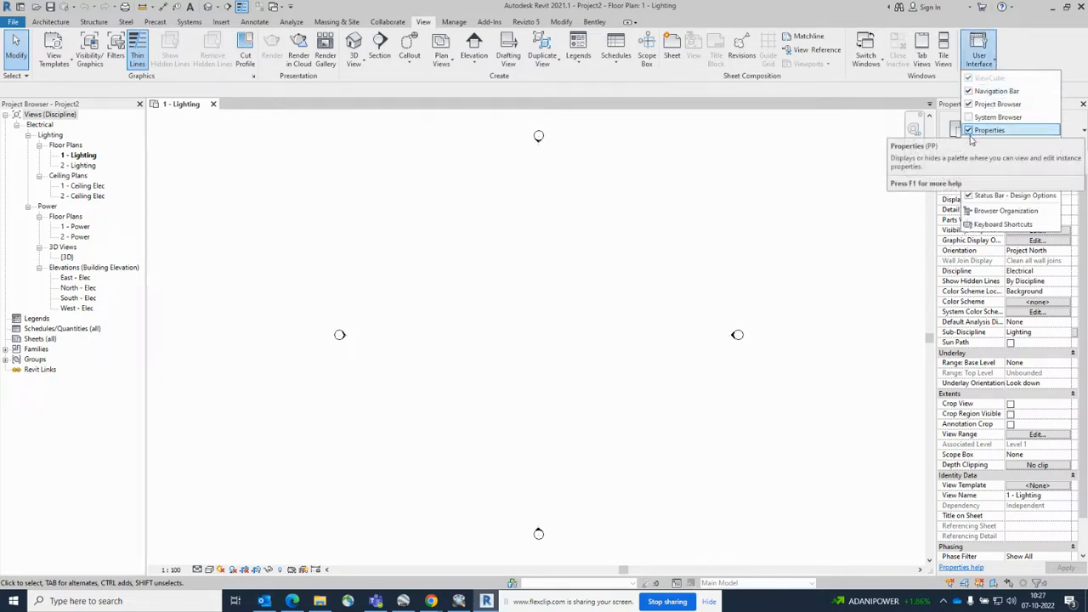
{"action": "left_click", "coordinate": [989, 129]}
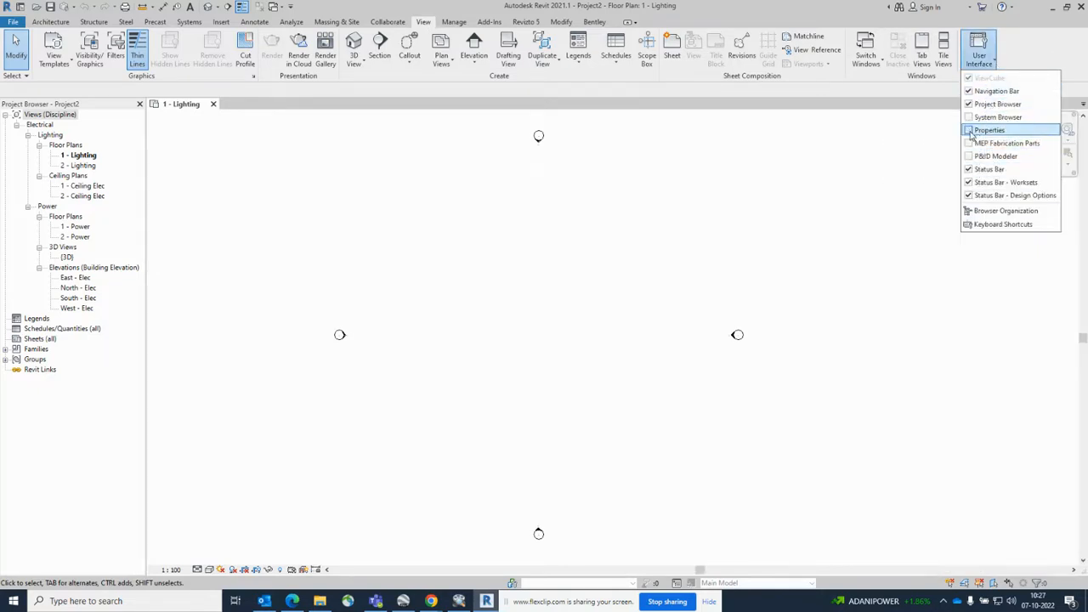
{"action": "left_click", "coordinate": [969, 129]}
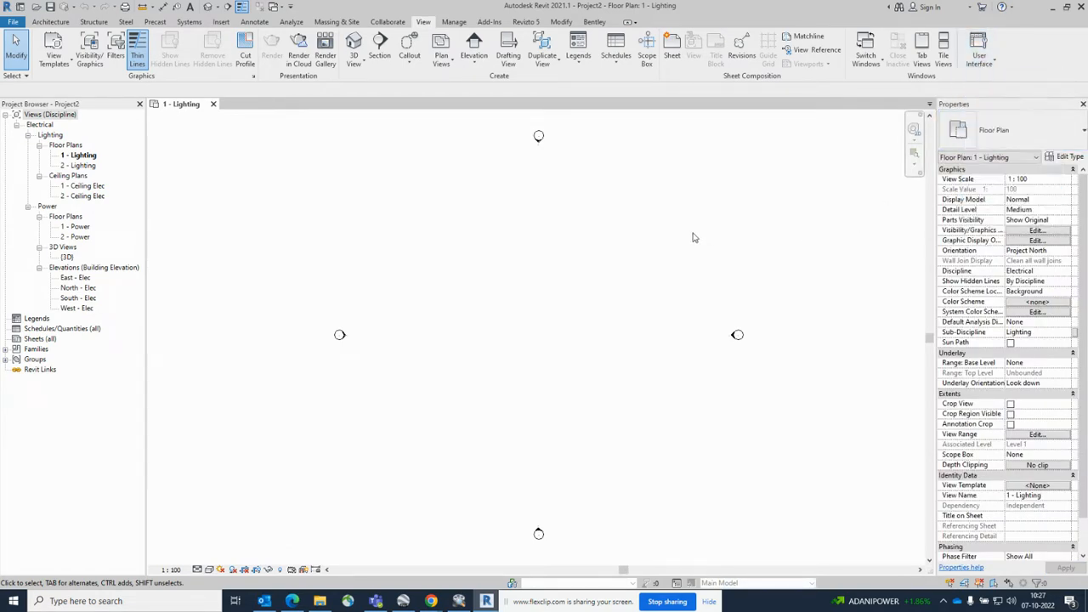
{"action": "mouse_move", "coordinate": [340, 211]}
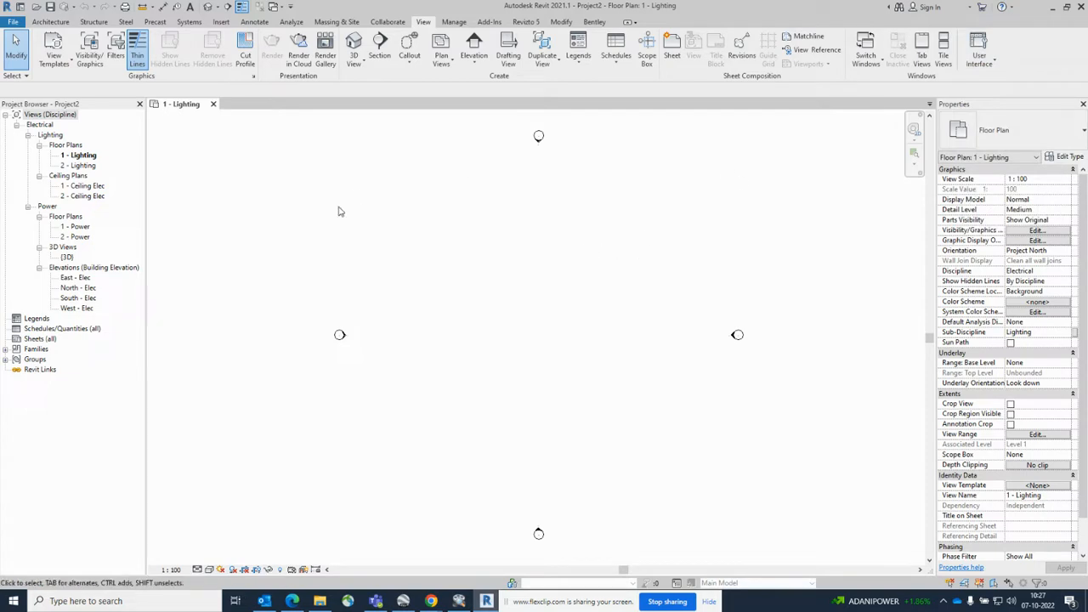
{"action": "mouse_move", "coordinate": [299, 142]}
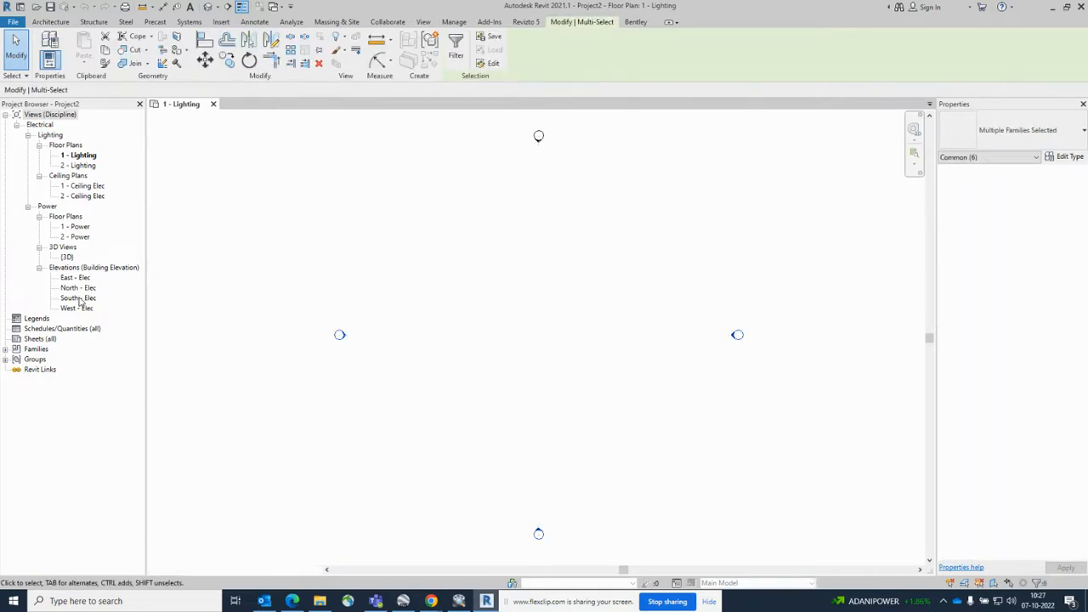
Browse the South elevation, 2 - Lighting and 1 - Power views, then close all but 1 - Power
{"action": "double_click", "coordinate": [78, 298]}
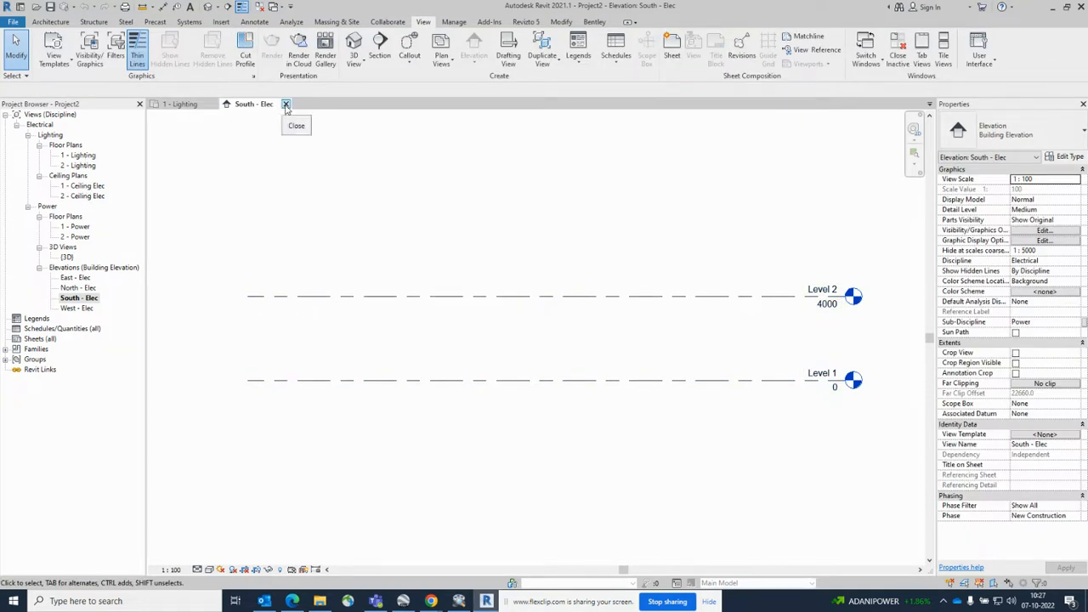
{"action": "left_click", "coordinate": [286, 104]}
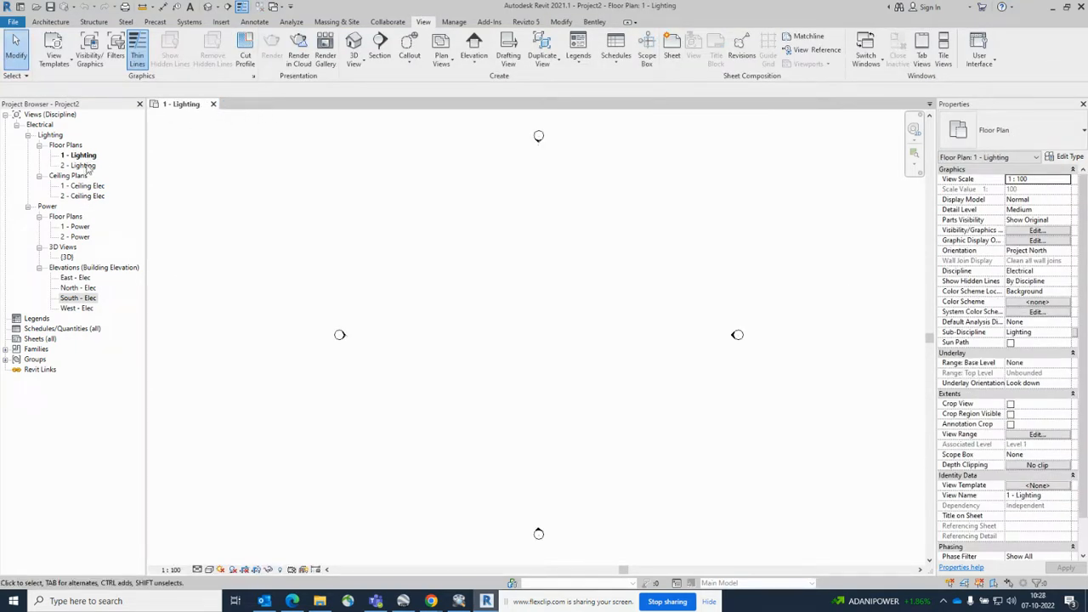
{"action": "double_click", "coordinate": [80, 165]}
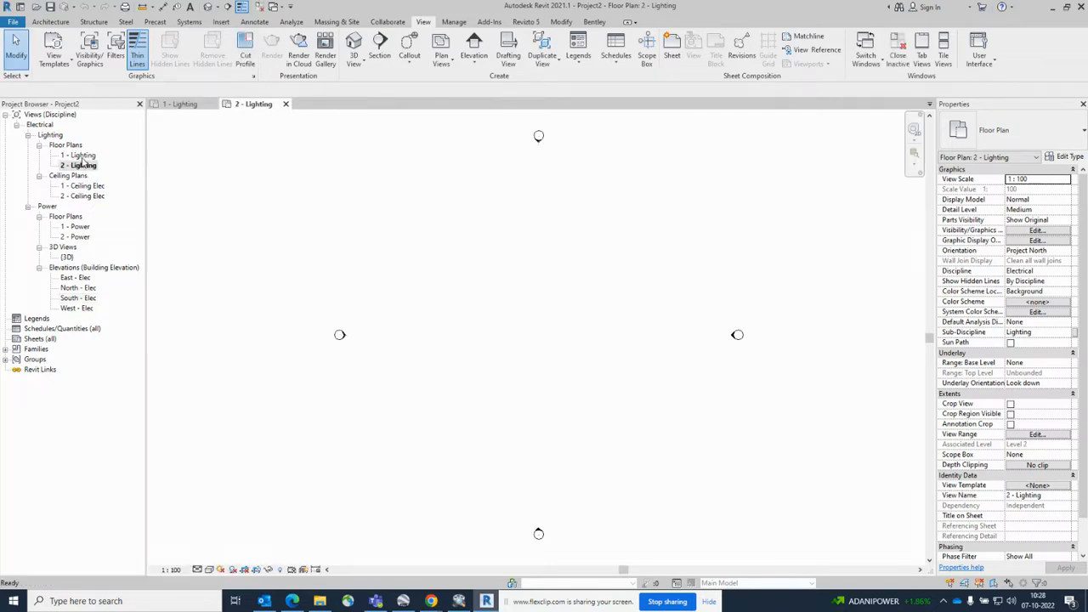
{"action": "double_click", "coordinate": [75, 226]}
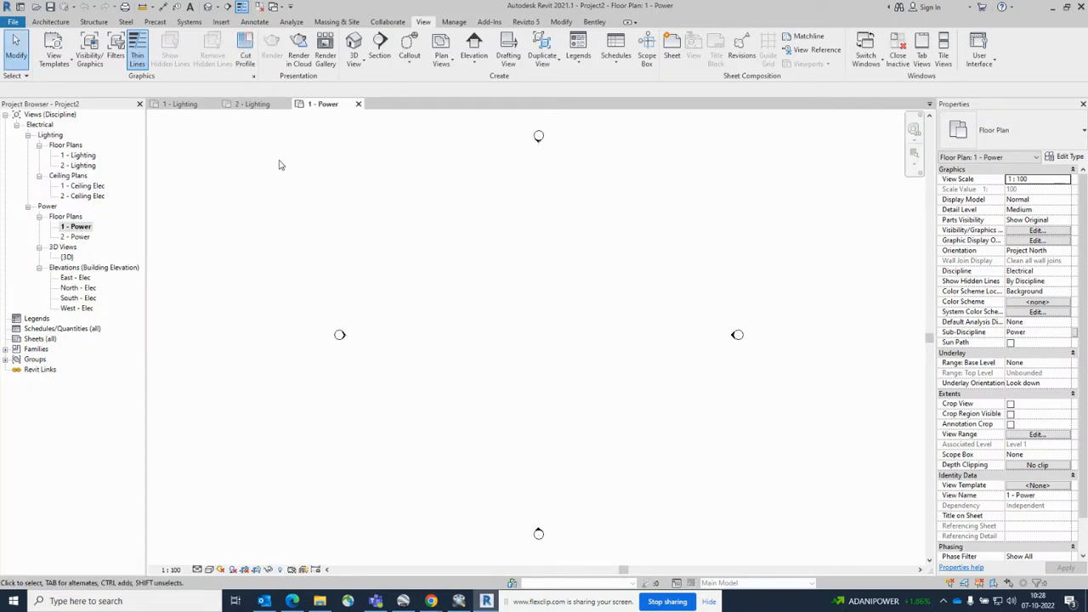
{"action": "mouse_move", "coordinate": [347, 109]}
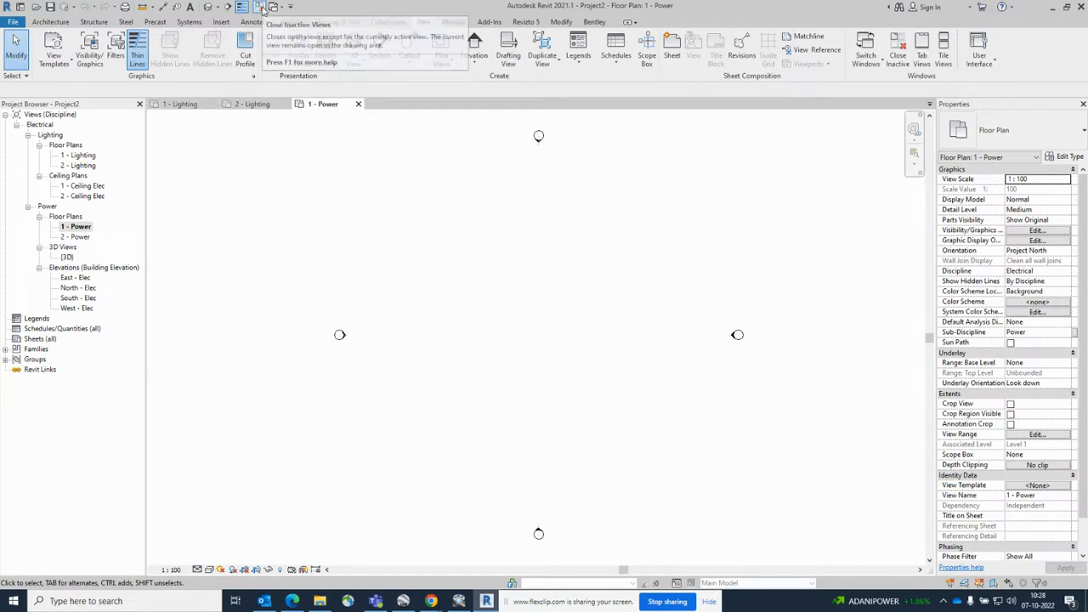
{"action": "left_click", "coordinate": [422, 20]}
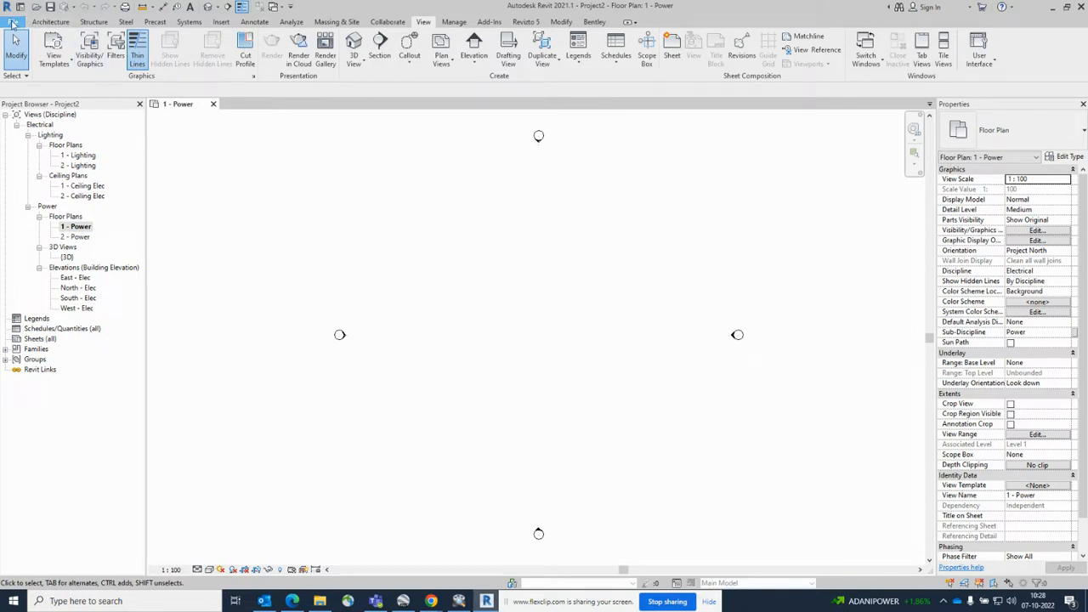
Begin a Save As of the project as a new file
{"action": "left_click", "coordinate": [14, 21]}
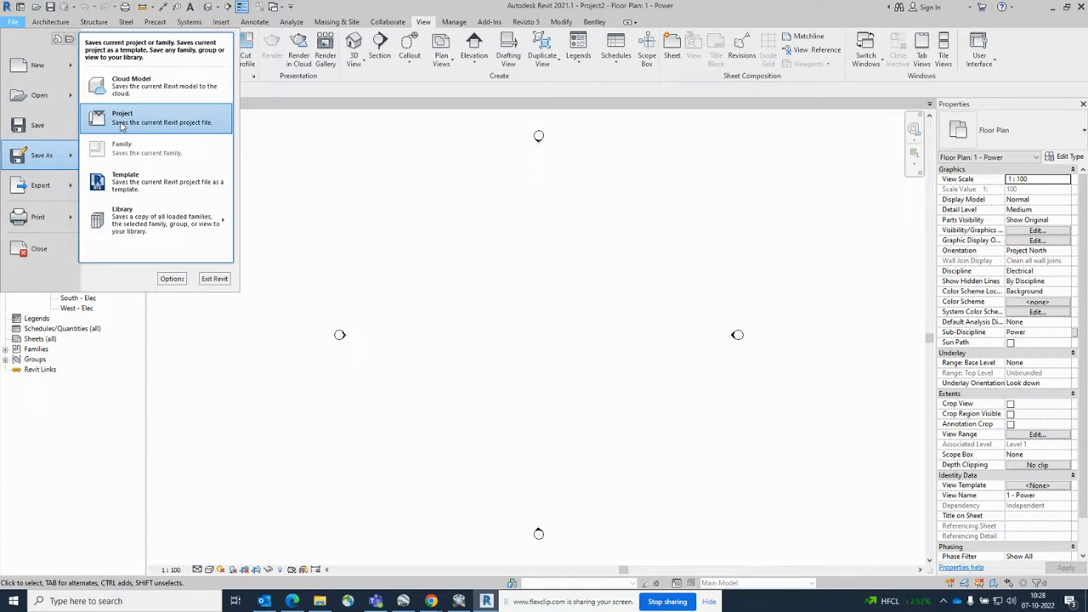
{"action": "mouse_move", "coordinate": [139, 126]}
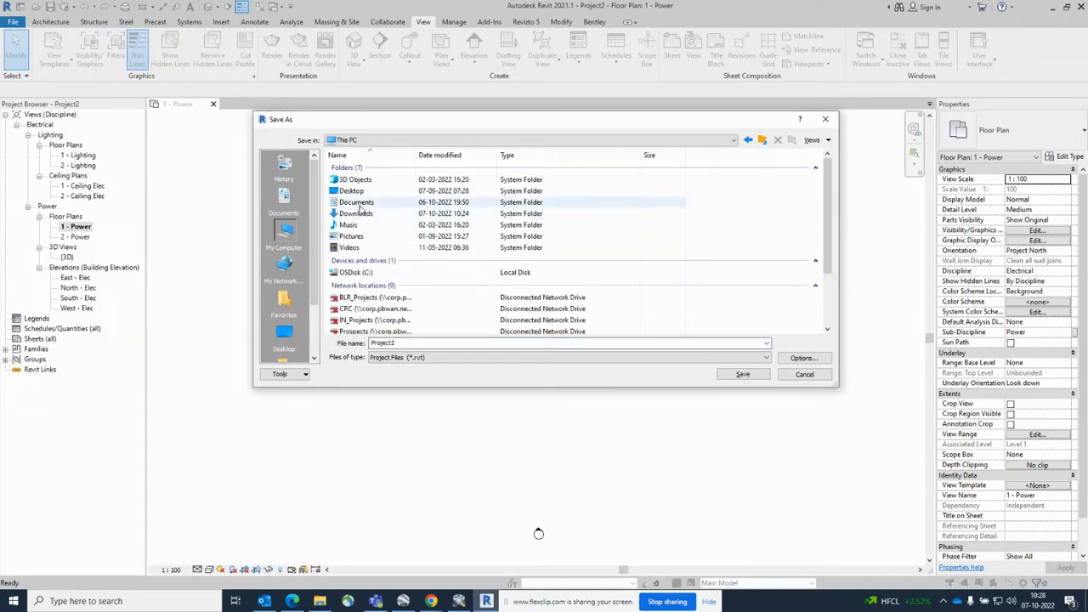
Create a new CHP-1 folder inside Documents and go into it
{"action": "double_click", "coordinate": [355, 200]}
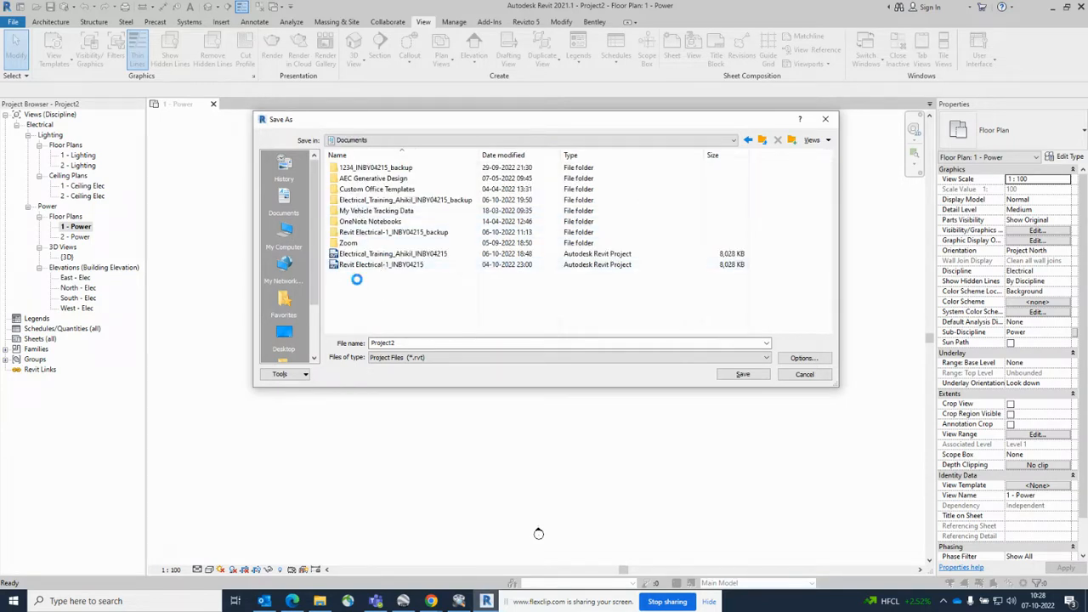
{"action": "right_click", "coordinate": [357, 278]}
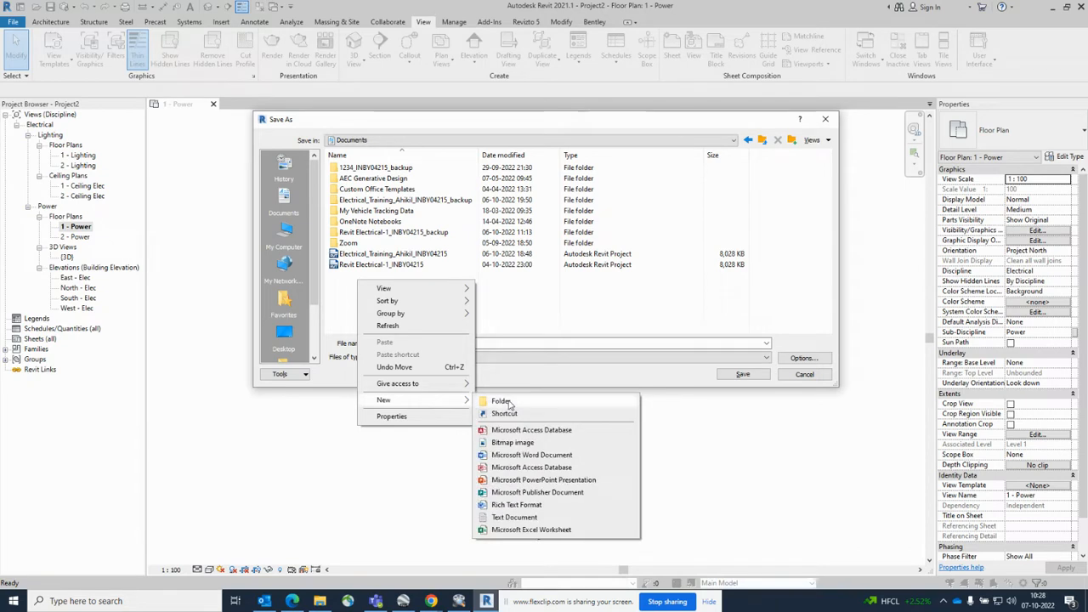
{"action": "left_click", "coordinate": [500, 401]}
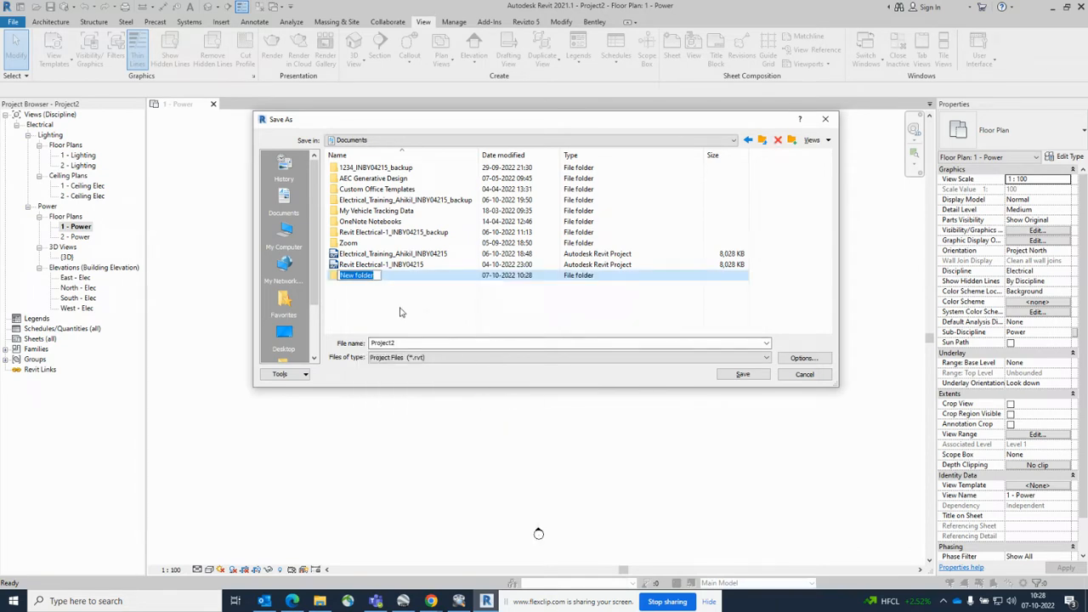
{"action": "type", "text": "CHP-1"}
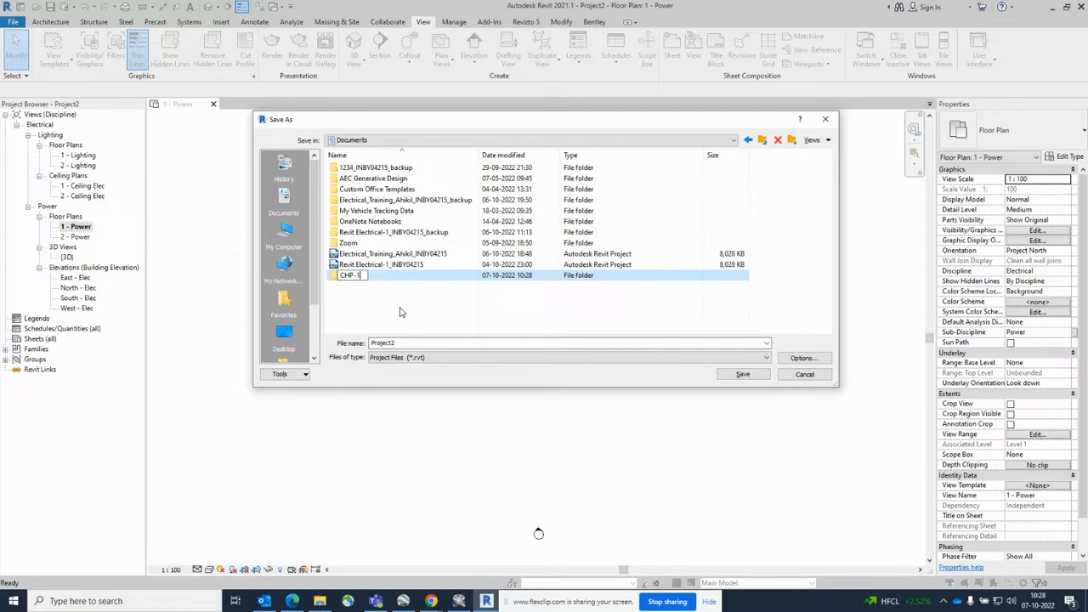
{"action": "double_click", "coordinate": [349, 275]}
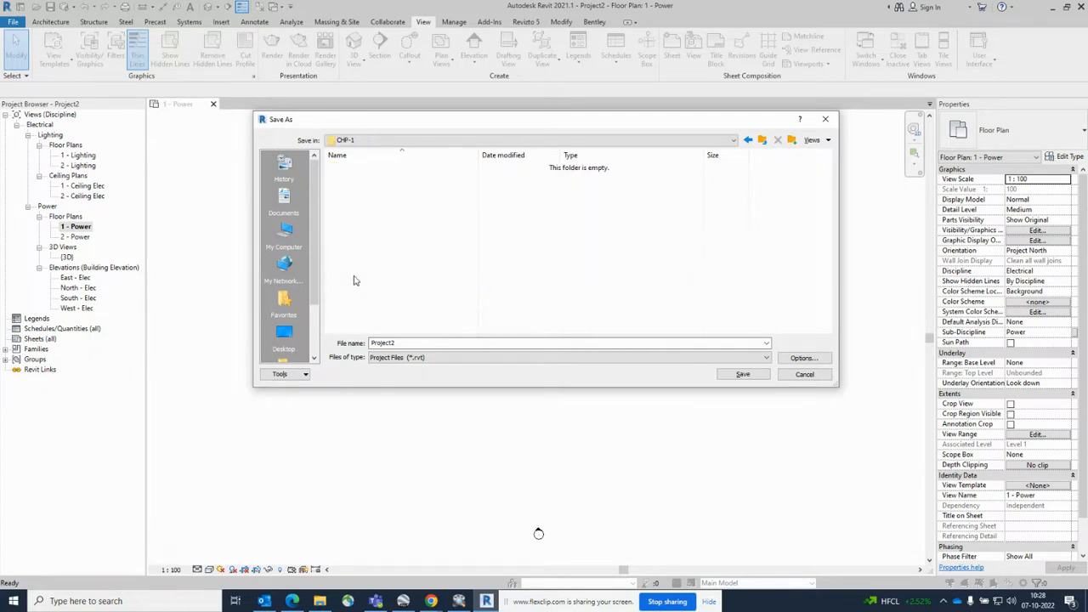
Replace the file name with ELECTRICAL-PROJECT-1
{"action": "left_click", "coordinate": [553, 343]}
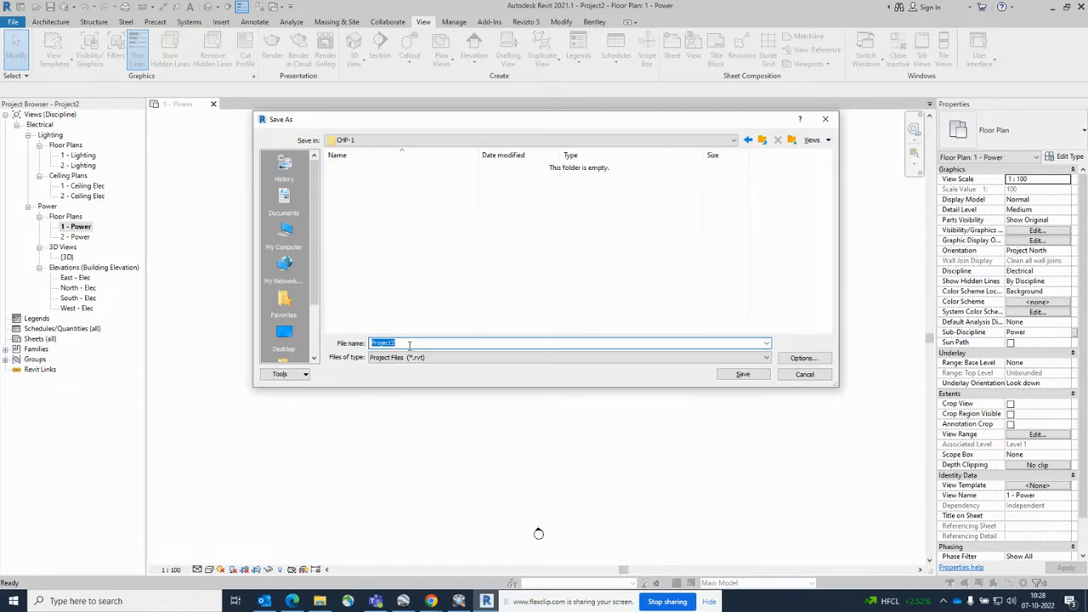
{"action": "type", "text": "Electrical-Default_Metric.rte"}
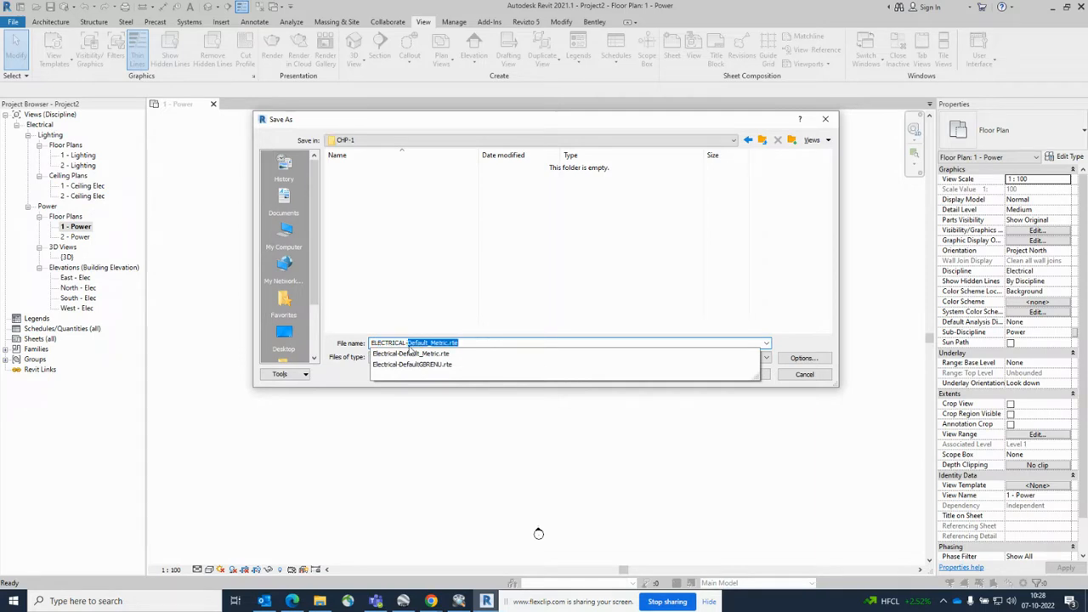
{"action": "type", "text": "ELECTRICAL-PROJW"}
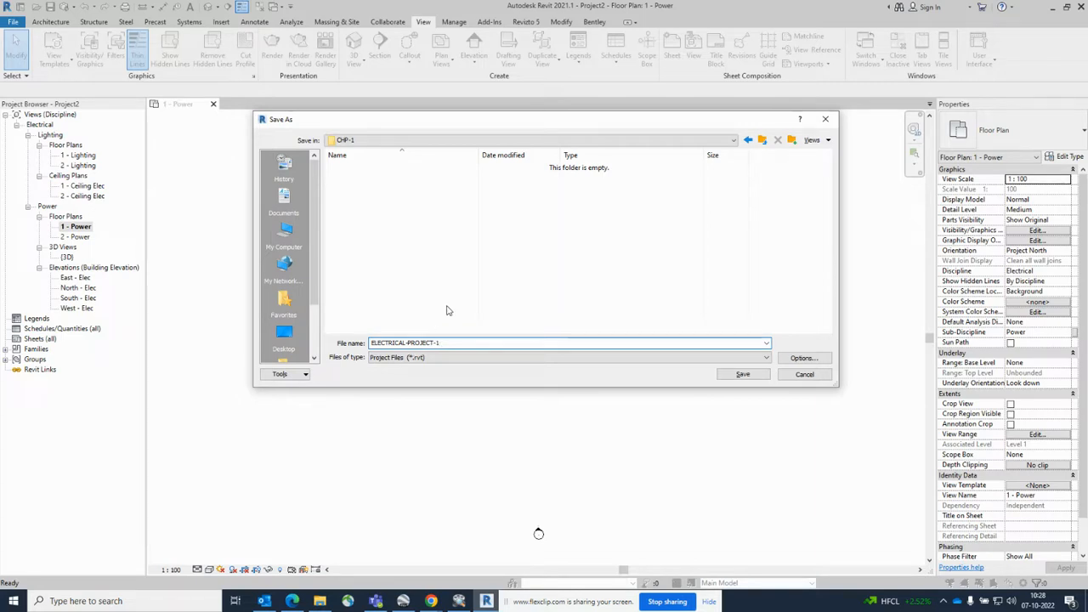
Set Maximum backups to 1 in the save options and confirm
{"action": "left_click", "coordinate": [803, 357]}
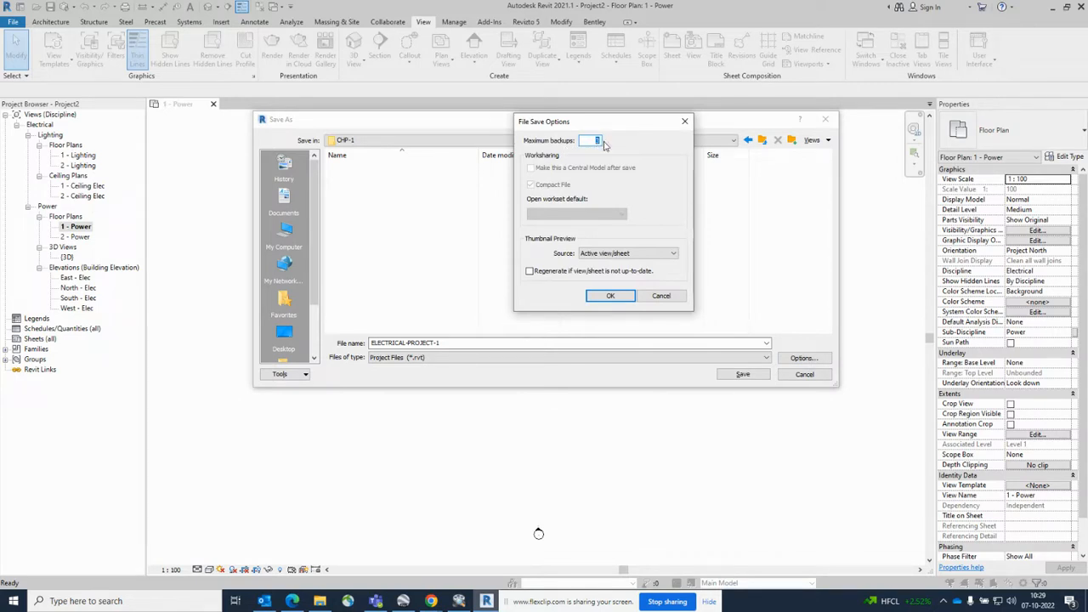
{"action": "type", "text": "1"}
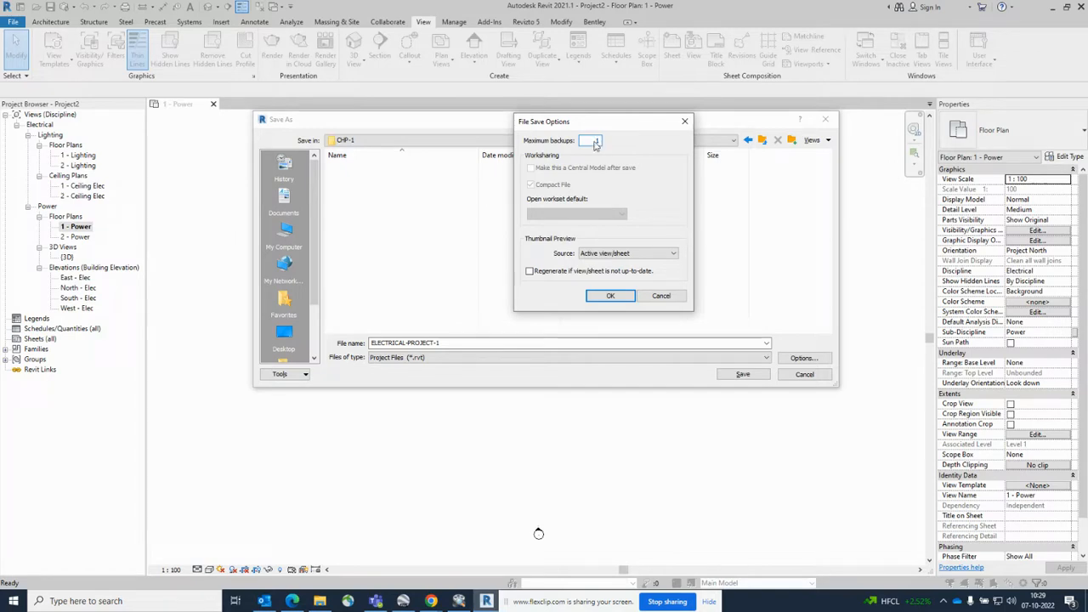
{"action": "left_click", "coordinate": [610, 296]}
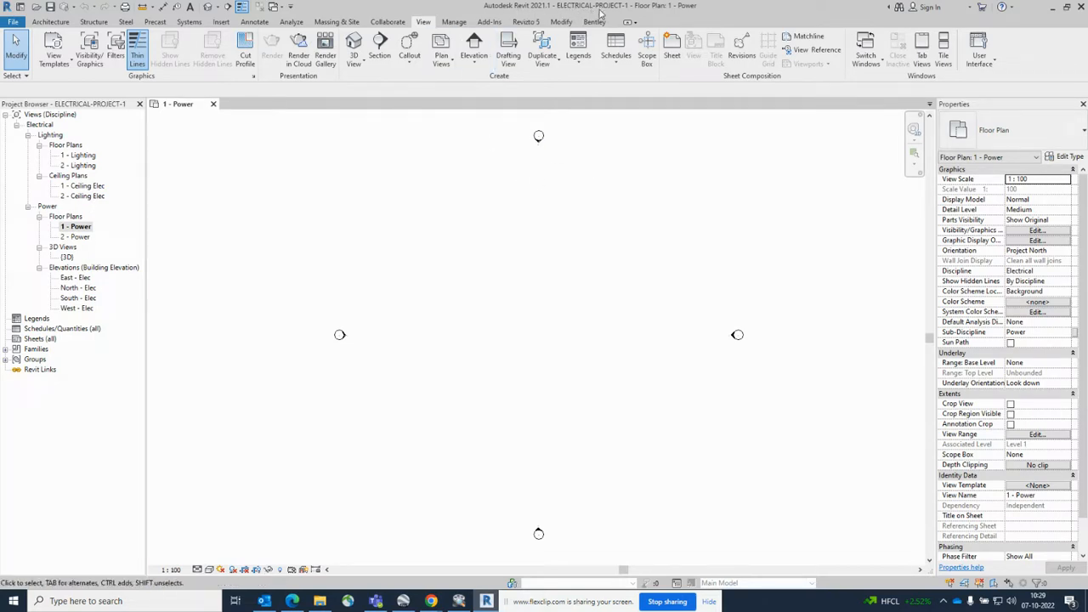
{"action": "mouse_move", "coordinate": [694, 6]}
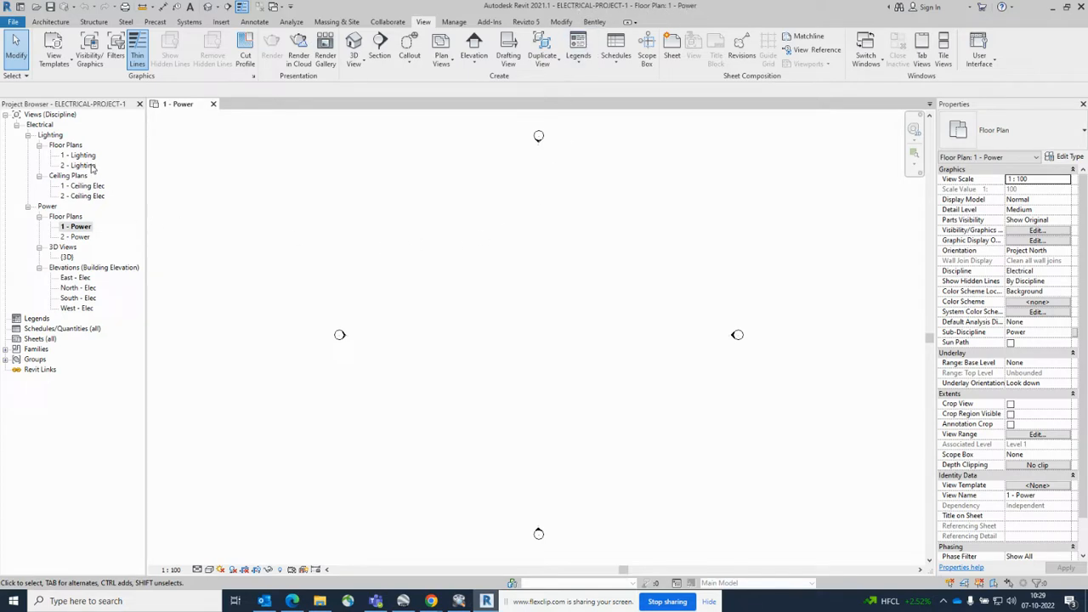
{"action": "mouse_move", "coordinate": [507, 221]}
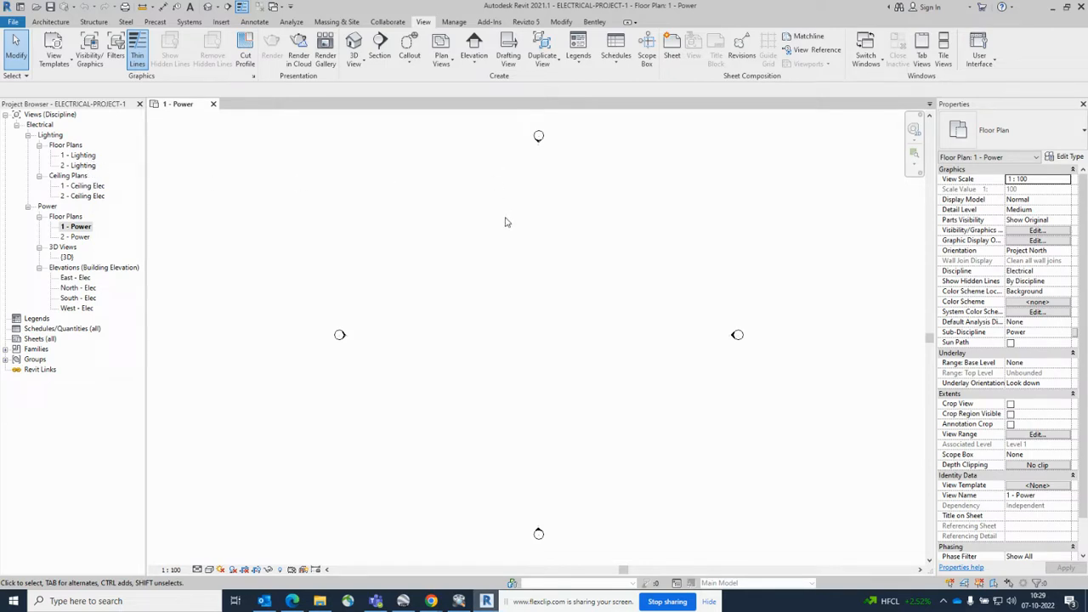
{"action": "mouse_move", "coordinate": [517, 224]}
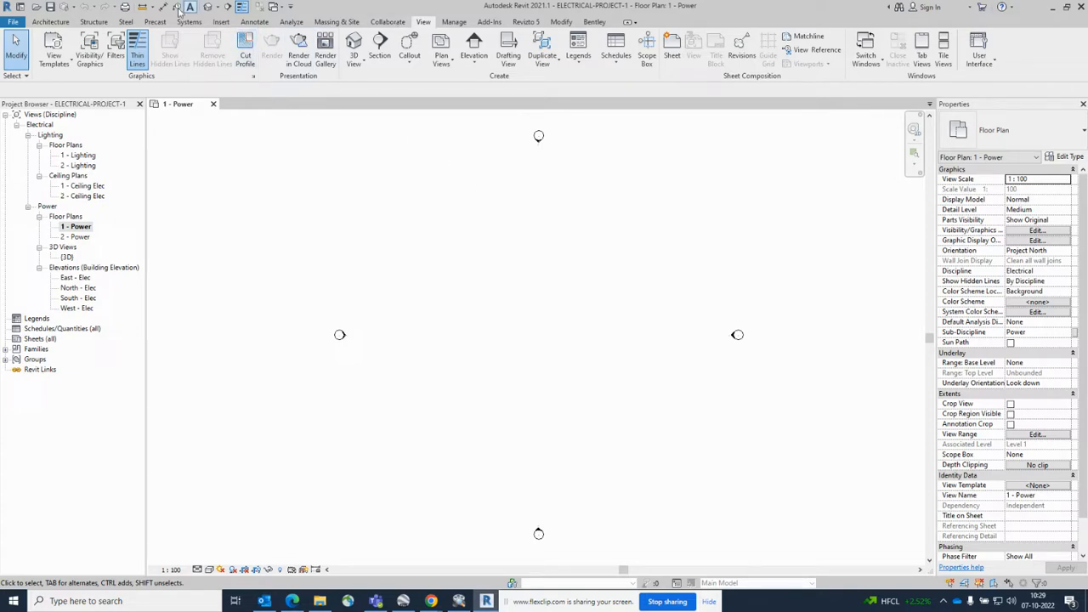
{"action": "mouse_move", "coordinate": [466, 473]}
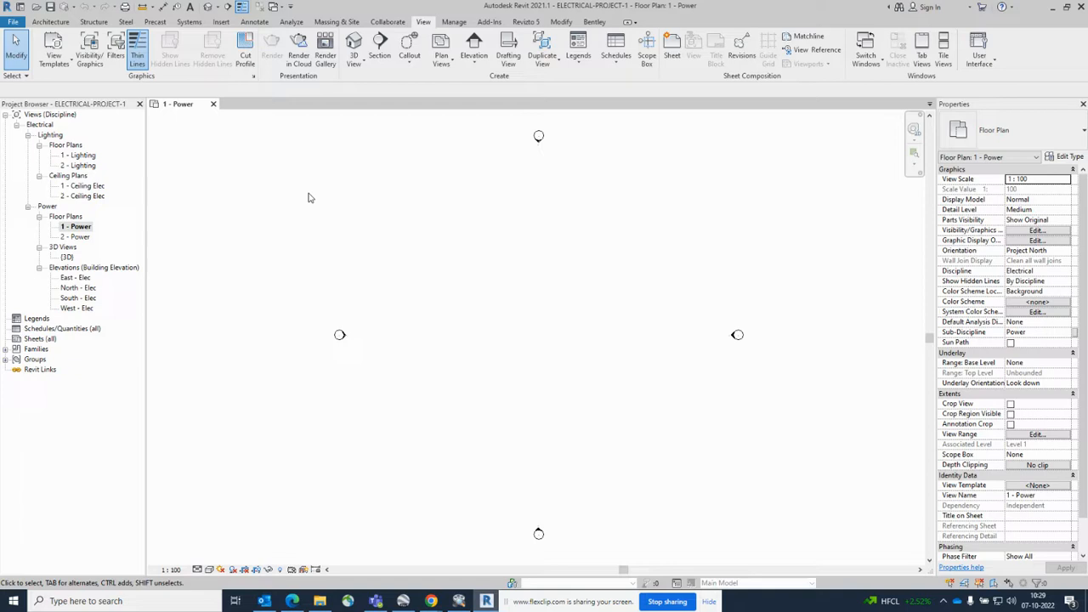
{"action": "mouse_move", "coordinate": [310, 202]}
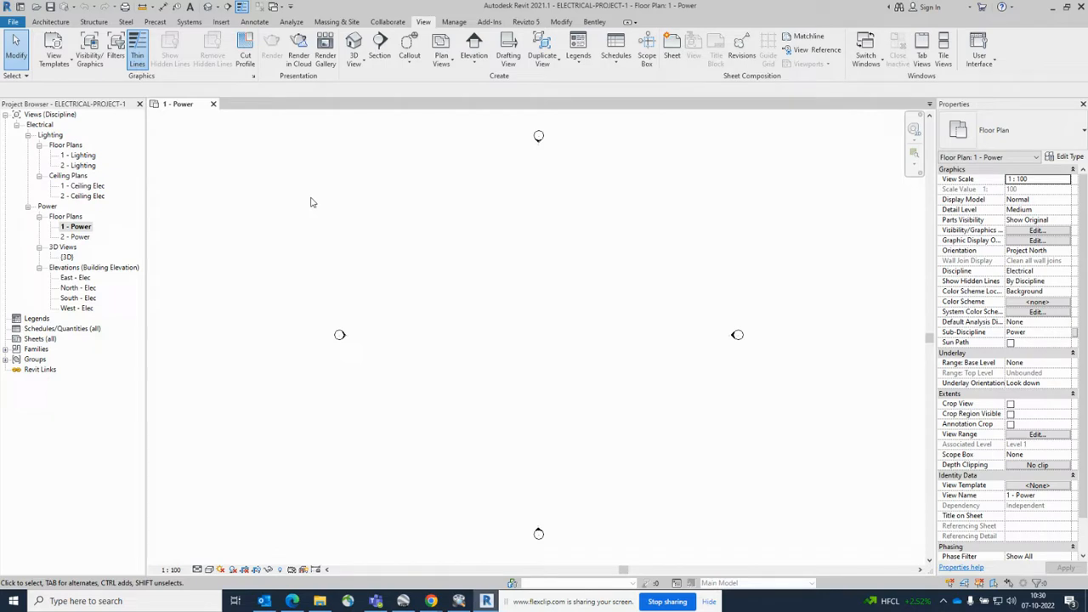
{"action": "mouse_move", "coordinate": [51, 455]}
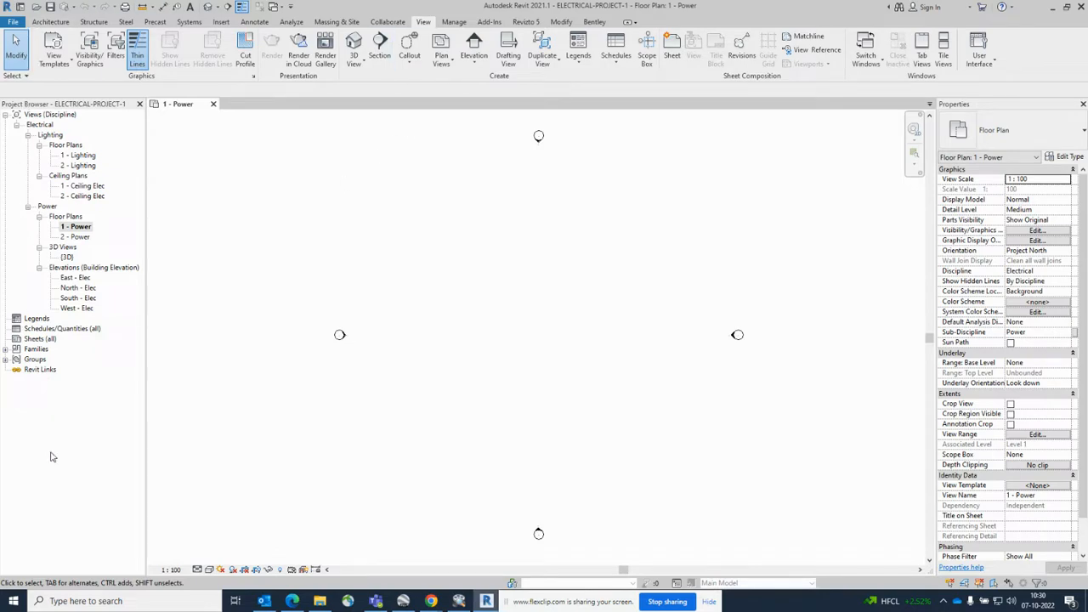
{"action": "mouse_move", "coordinate": [408, 153]}
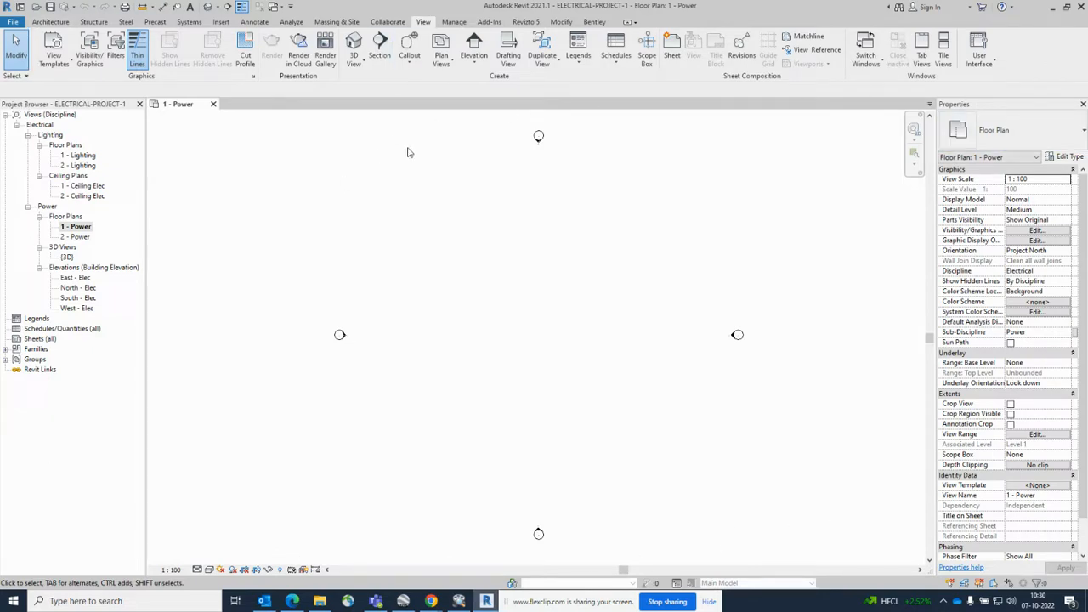
{"action": "mouse_move", "coordinate": [531, 204]}
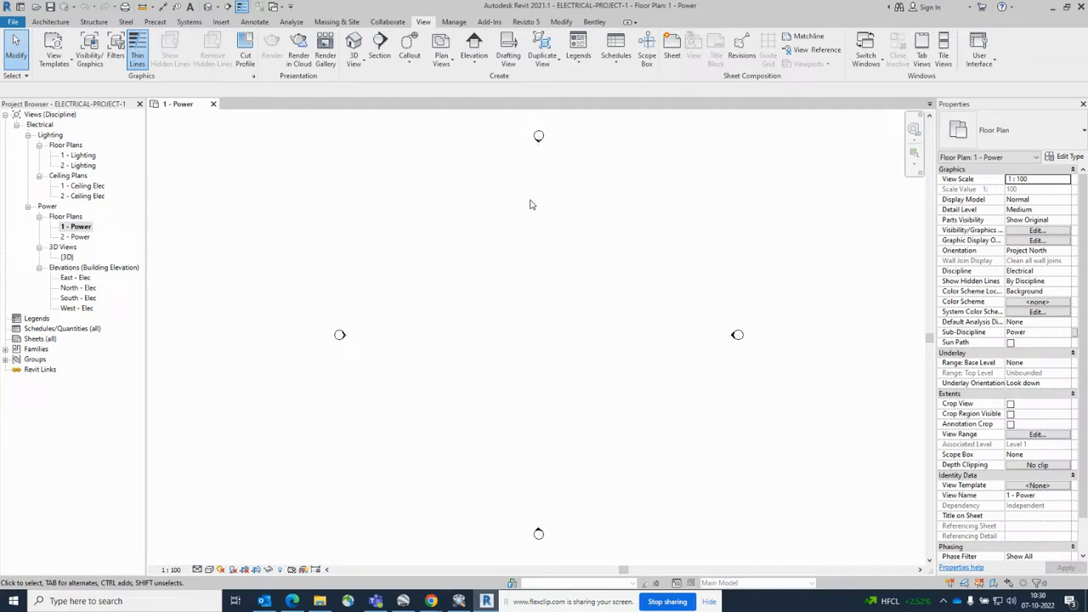